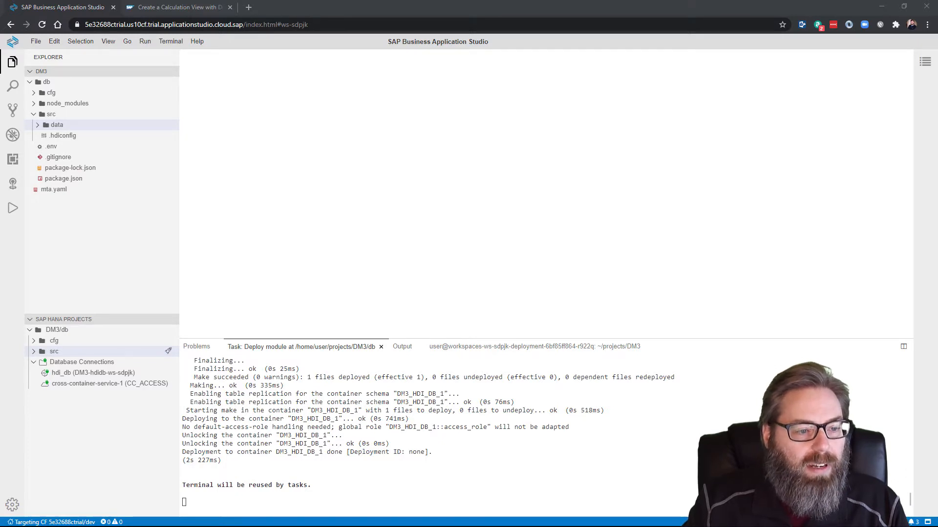
# - Start the Create SAP HANA Database Artifact command with the data folder as location
pyautogui.click(57, 124)
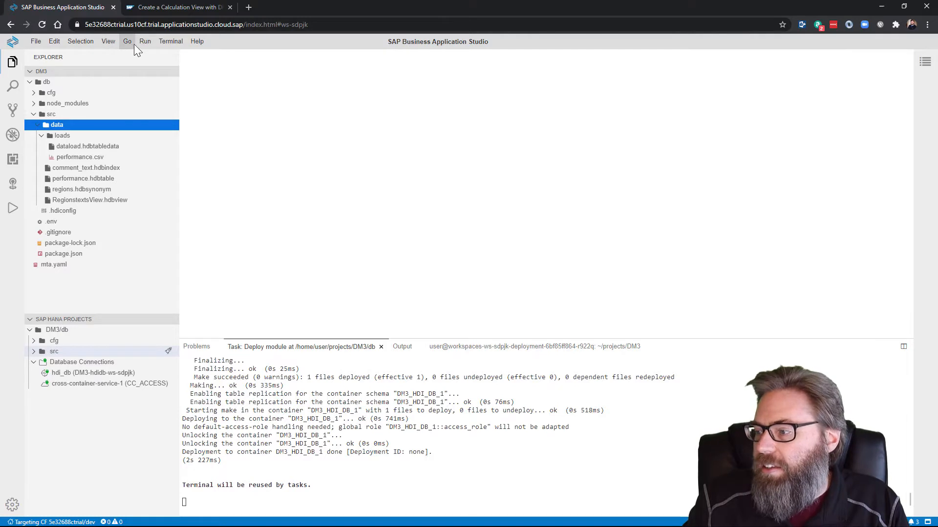
pyautogui.click(127, 41)
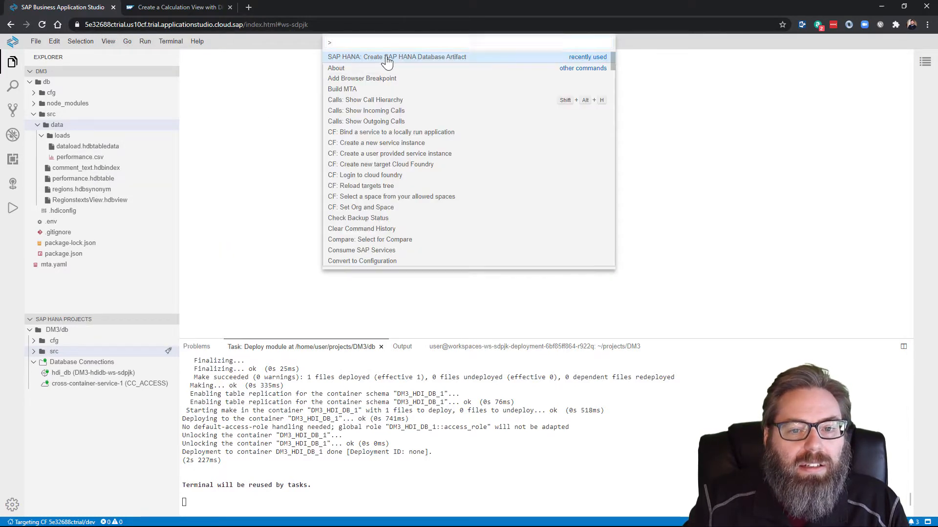
pyautogui.click(396, 56)
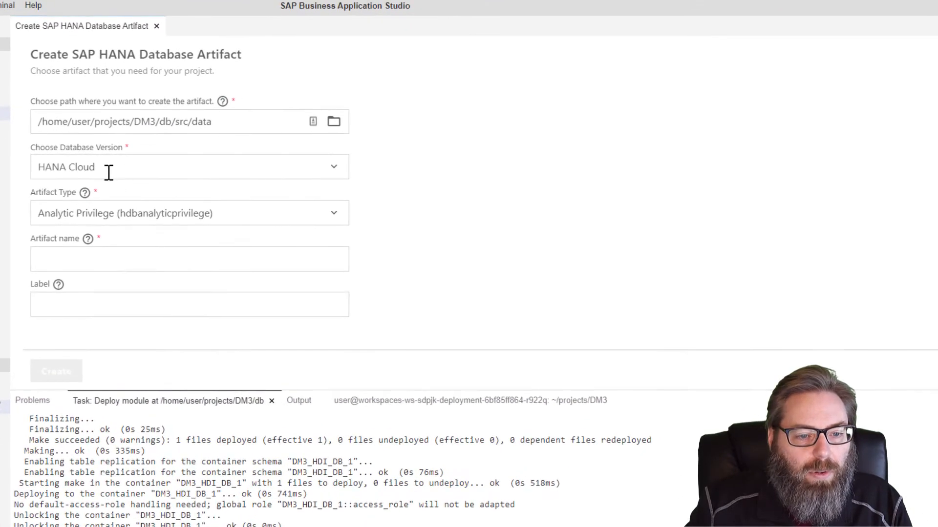
# - Choose the Table (hdbtable) artifact type and name it TGT_SALARIES
pyautogui.click(189, 213)
pyautogui.write('ta')
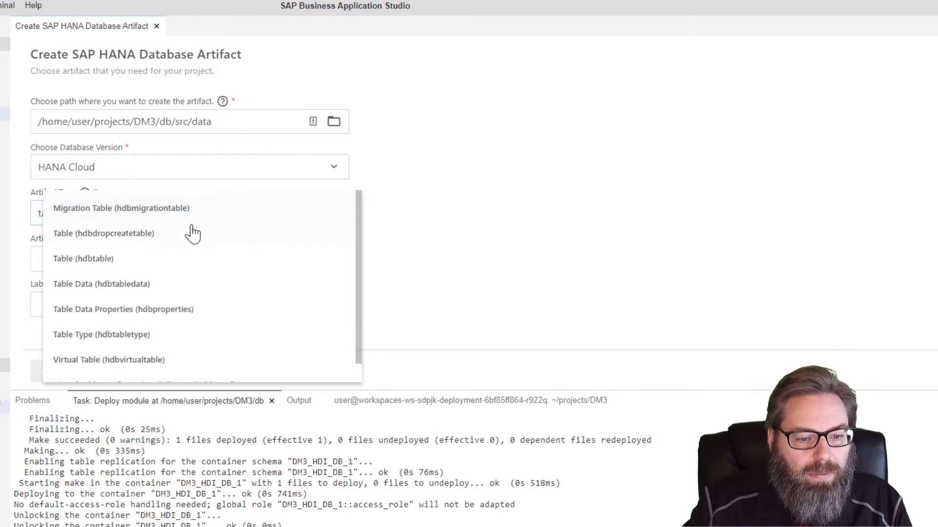
pyautogui.click(83, 258)
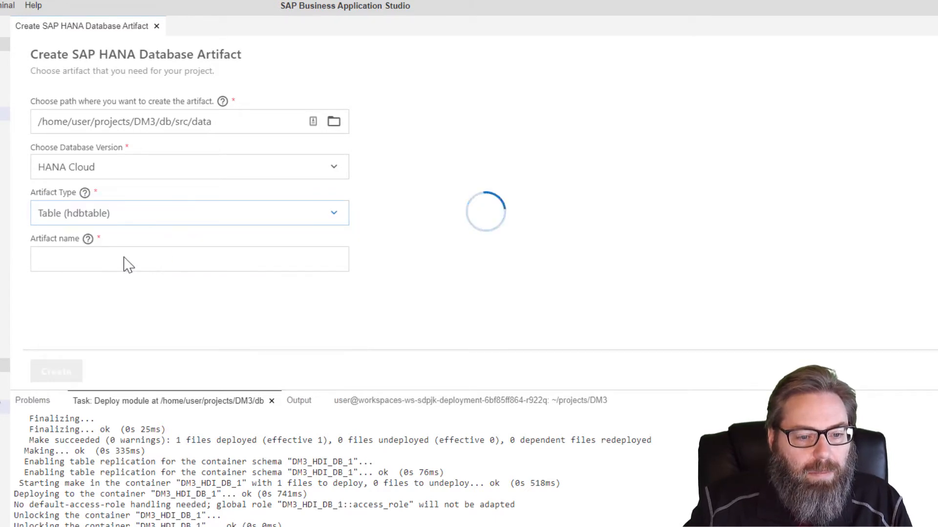
pyautogui.write('T')
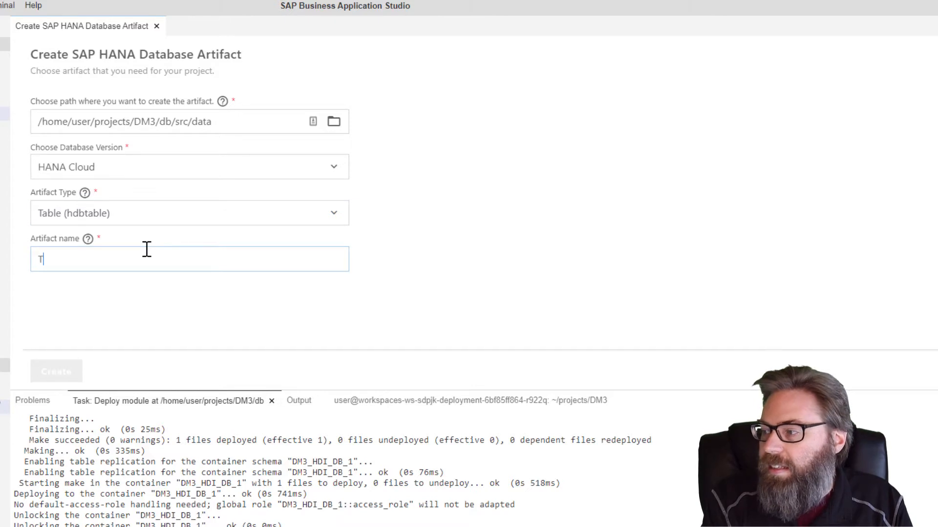
pyautogui.write('GT_SALARIES')
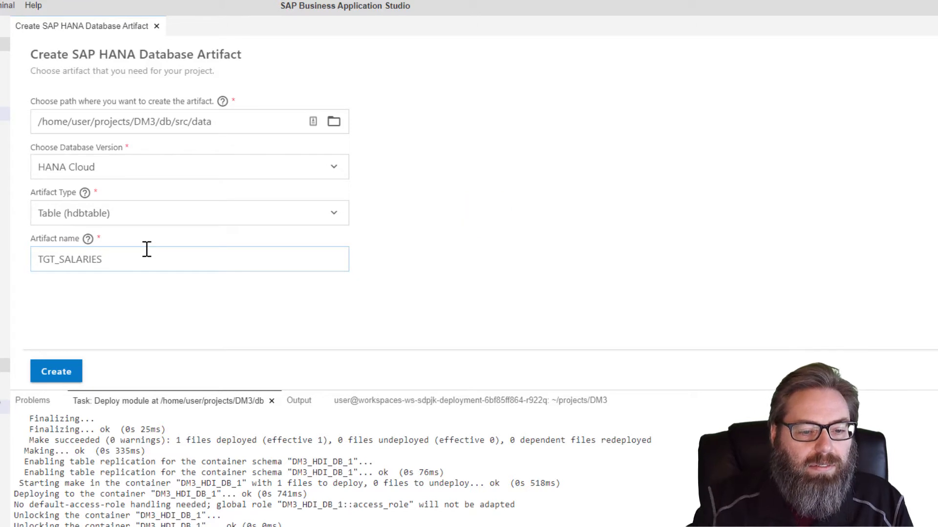
# - Create TGT_SALARIES.hdbtable and paste the Employee Salary column table definition with ID key
pyautogui.click(55, 371)
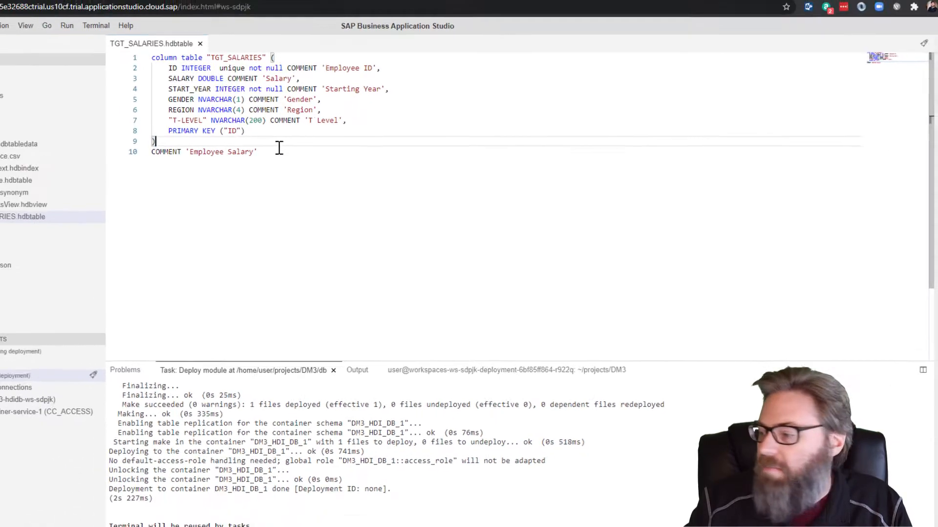
pyautogui.click(35, 41)
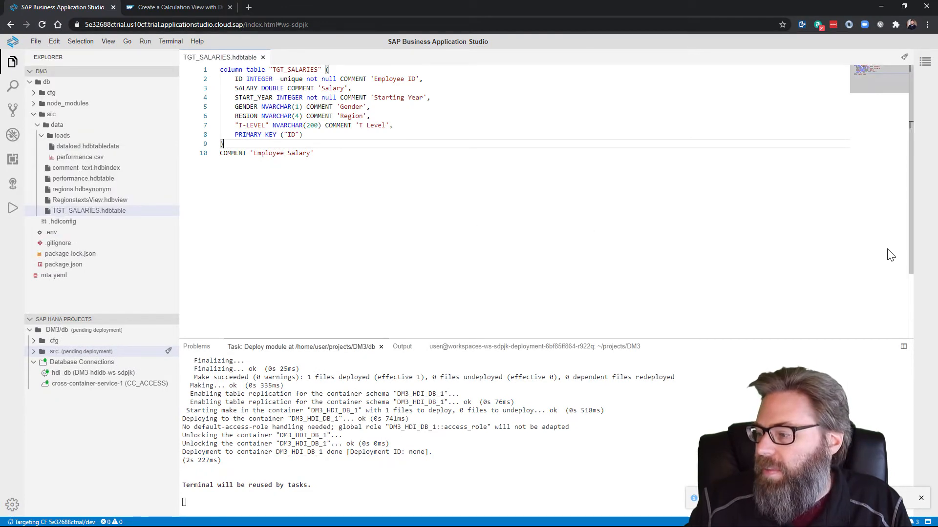
pyautogui.moveTo(880, 260)
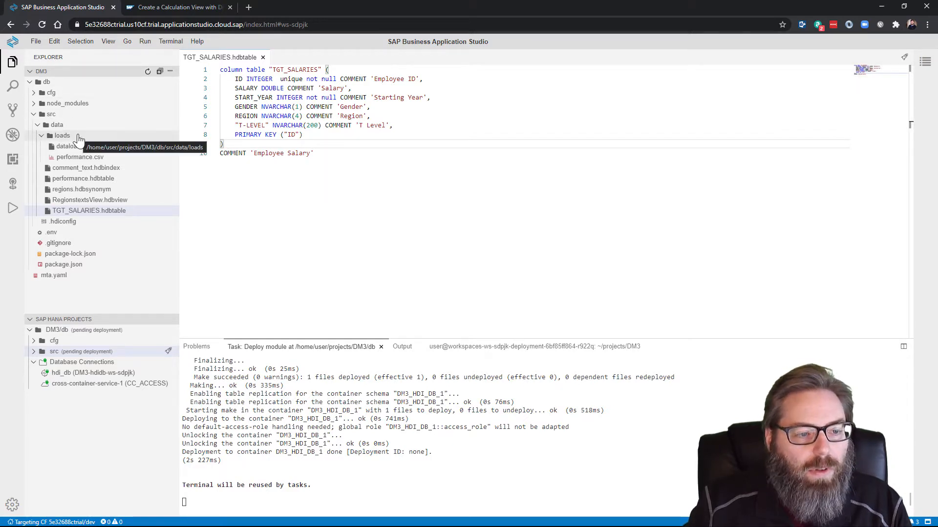
# - Create a new file named salaryload.hdbtabledata inside the loads folder
pyautogui.click(62, 135)
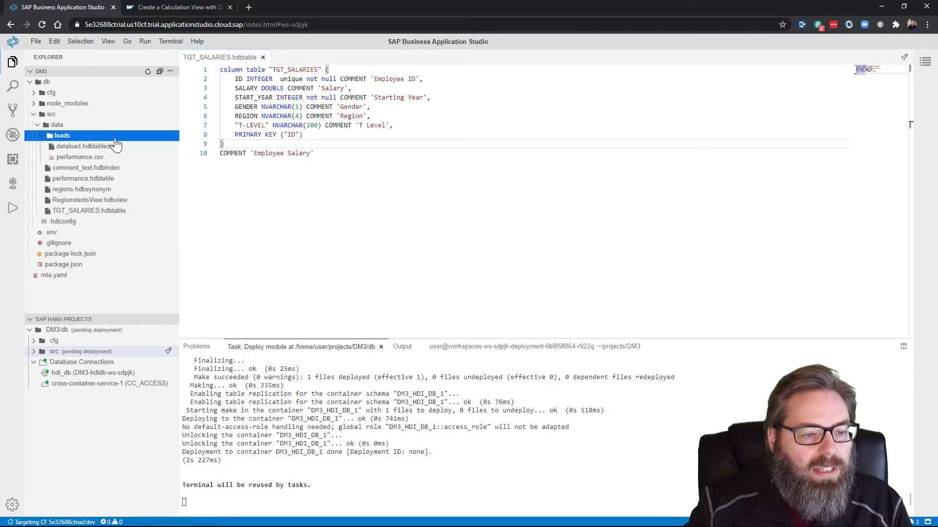
pyautogui.rightClick(62, 135)
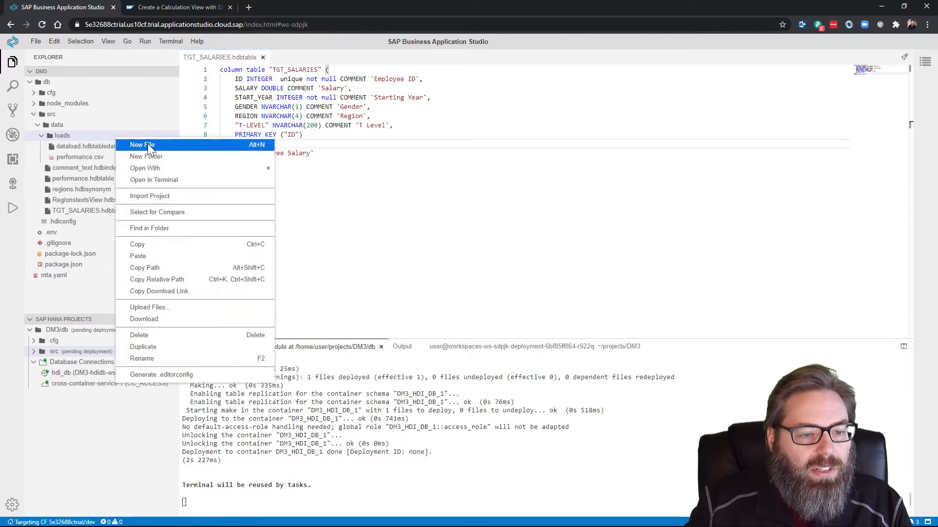
pyautogui.click(142, 145)
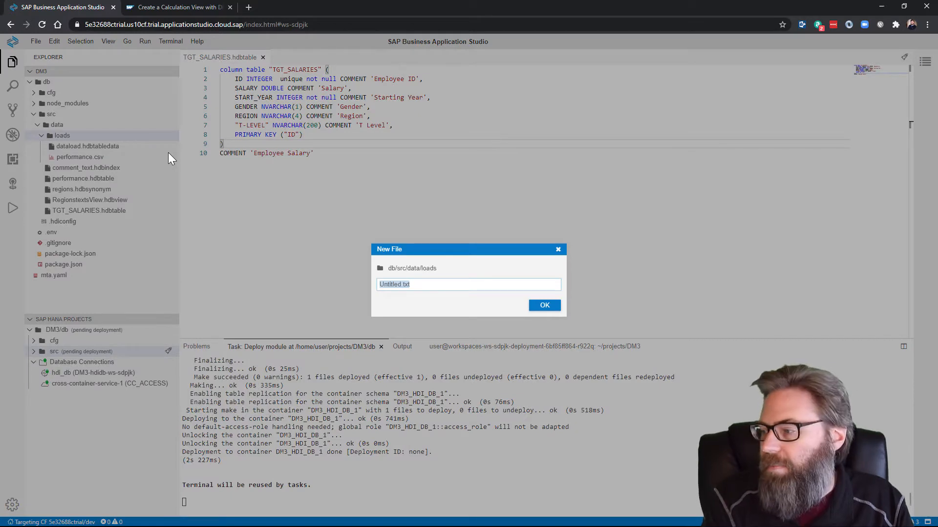
pyautogui.write('salary')
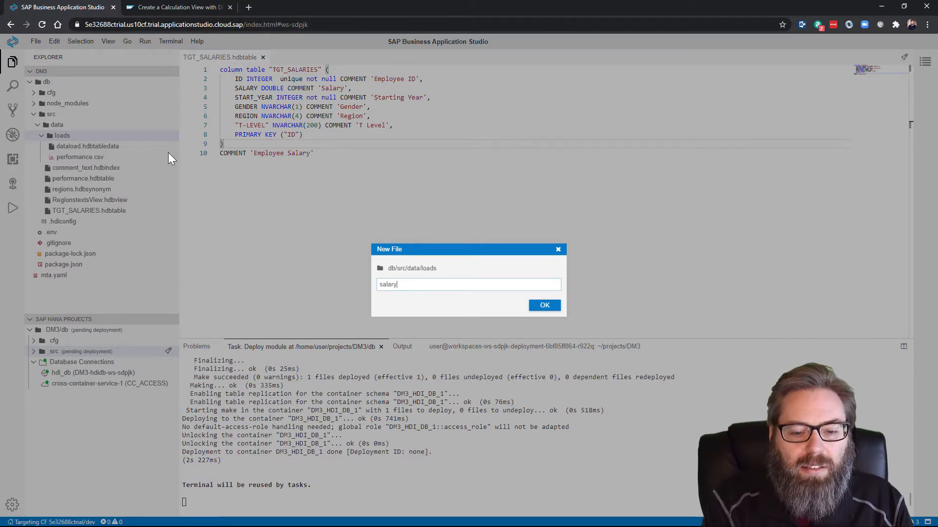
pyautogui.write('loads')
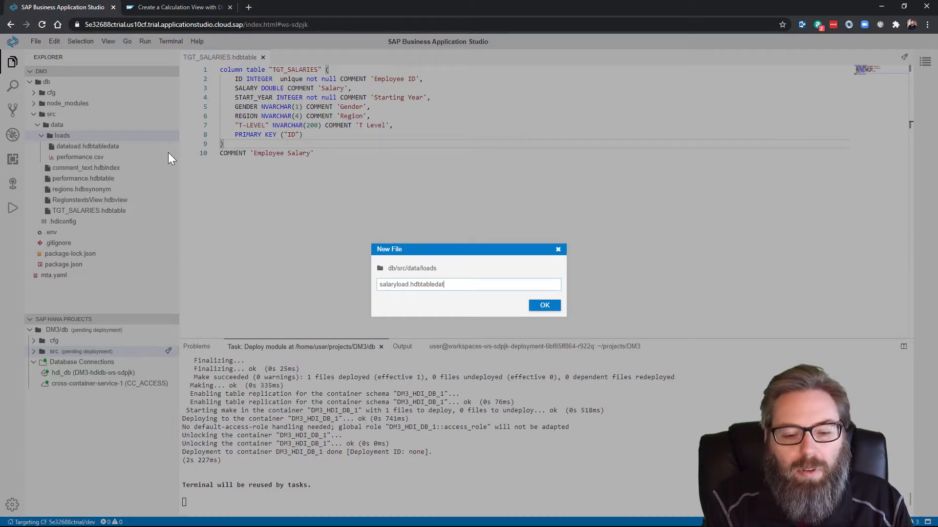
pyautogui.click(544, 305)
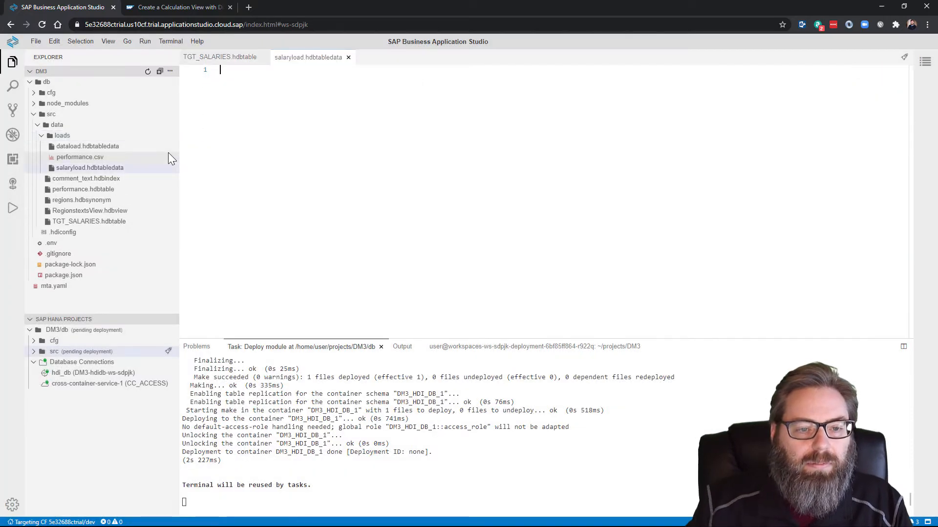
# - Paste the tutorial's JSON config importing salarydata.csv into TGT_SALARIES
pyautogui.click(176, 7)
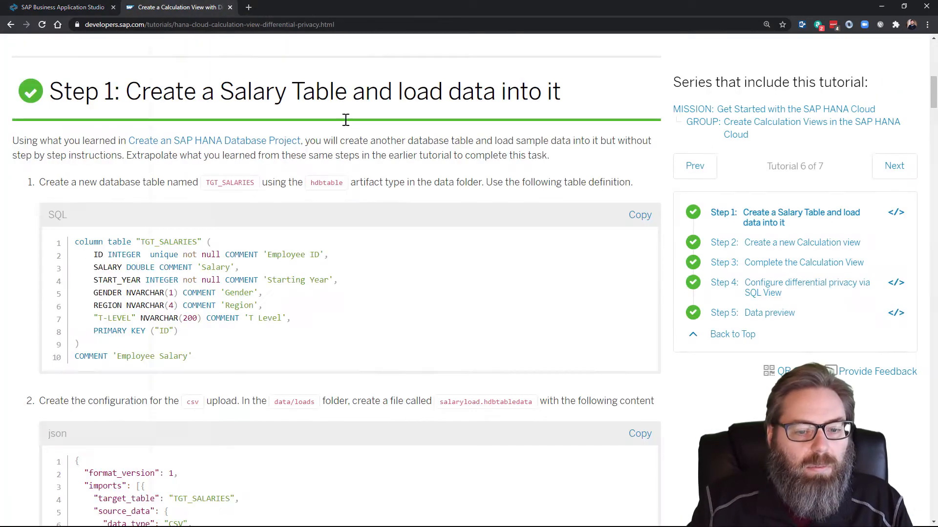
pyautogui.scroll(-3)
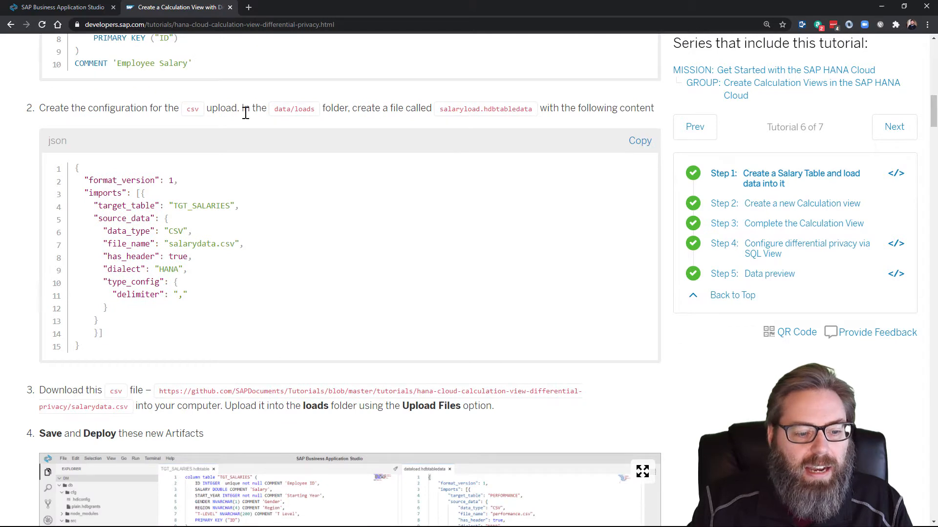
pyautogui.click(59, 7)
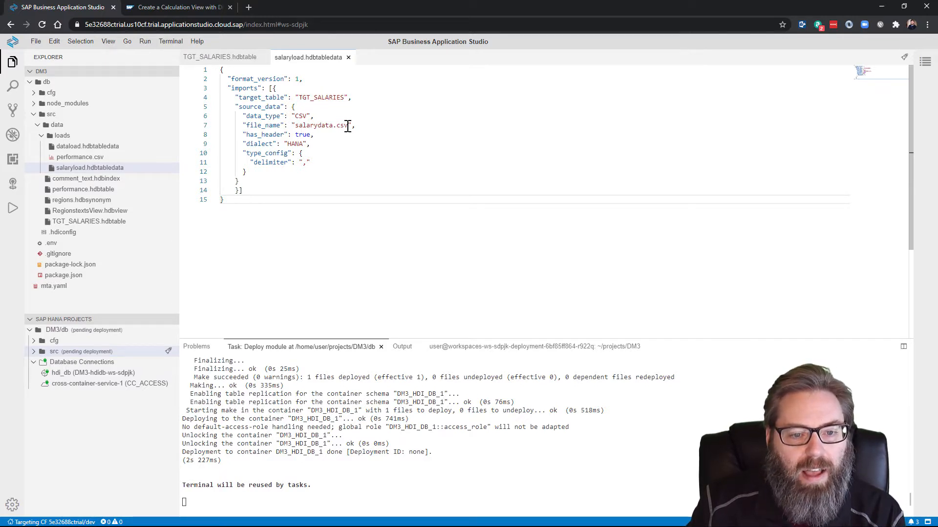
pyautogui.doubleClick(319, 126)
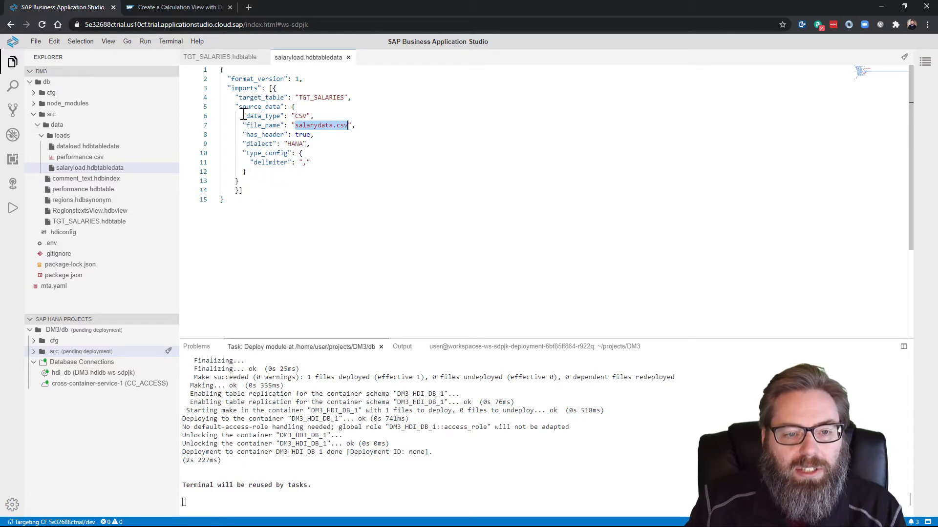
pyautogui.click(35, 41)
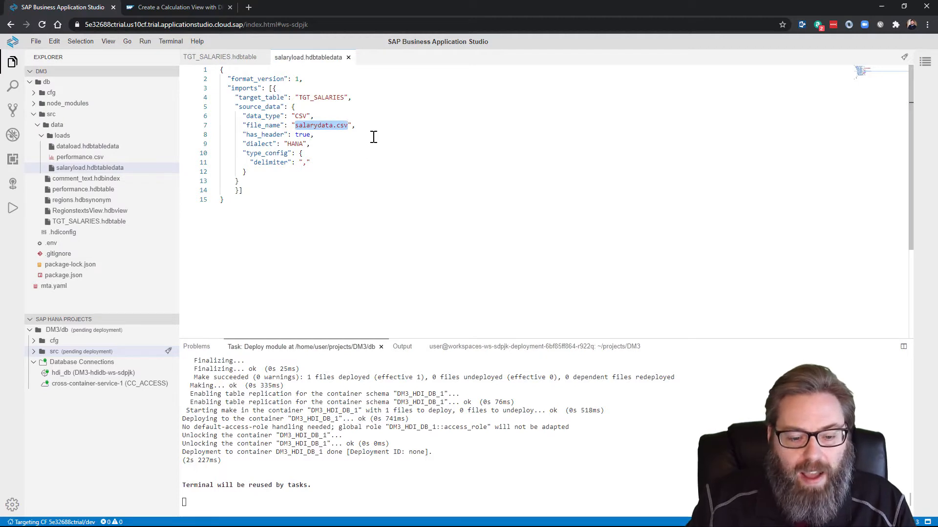
pyautogui.click(177, 7)
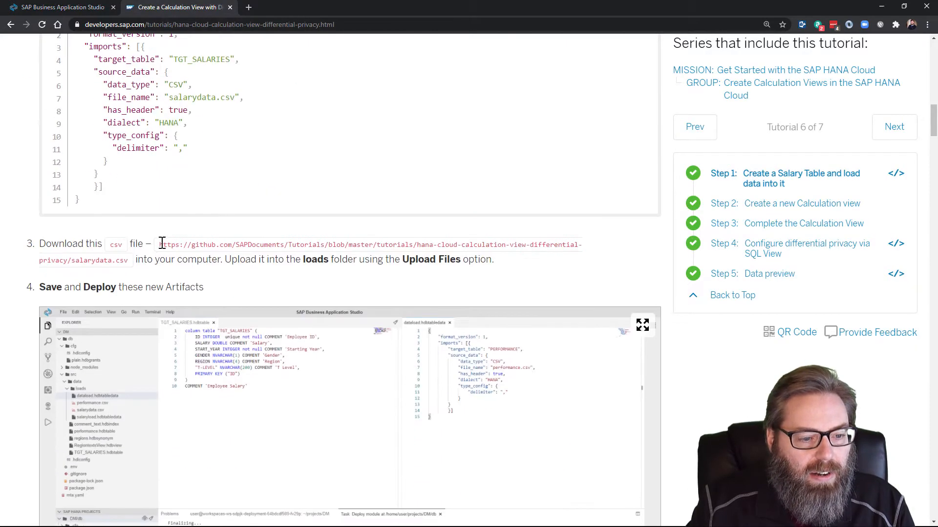
# - Follow the tutorial's salarydata.csv GitHub link, view the raw CSV and select all rows
pyautogui.moveTo(159, 244); pyautogui.dragTo(126, 260)
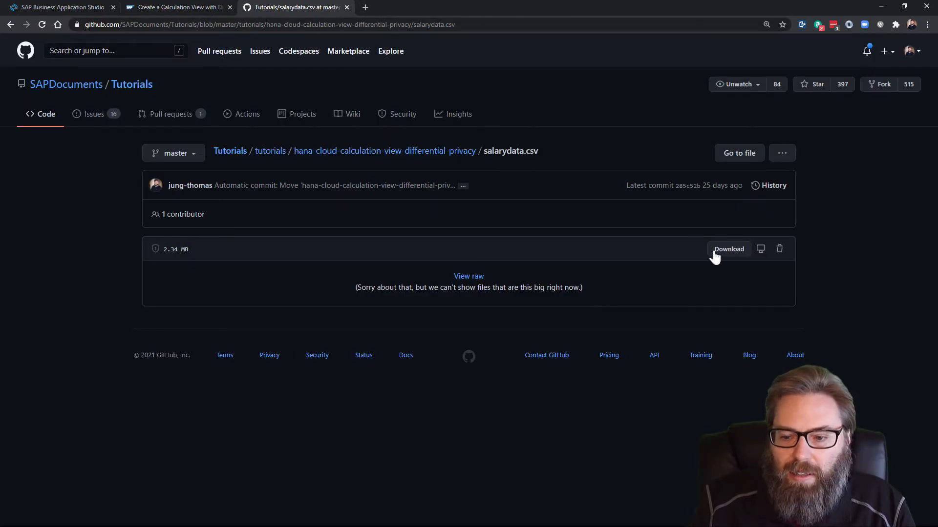
pyautogui.click(468, 275)
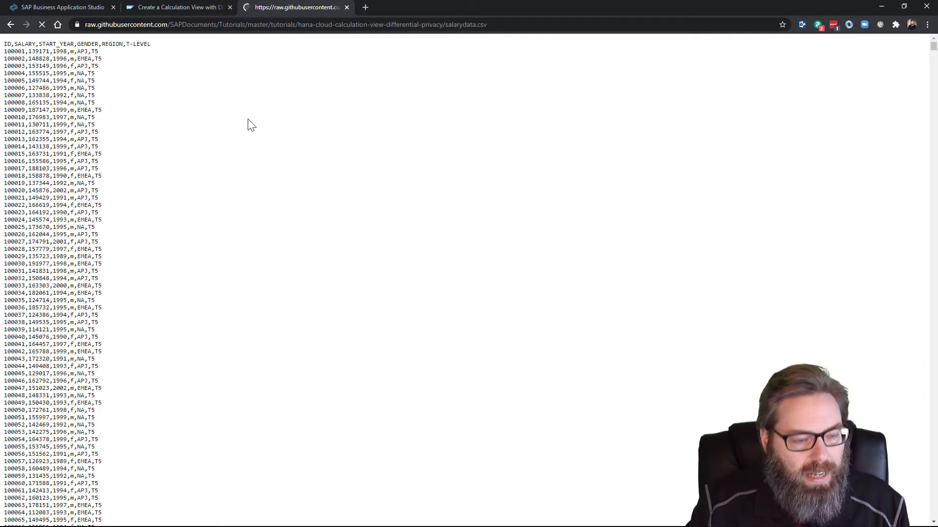
pyautogui.press('ctrl+a')
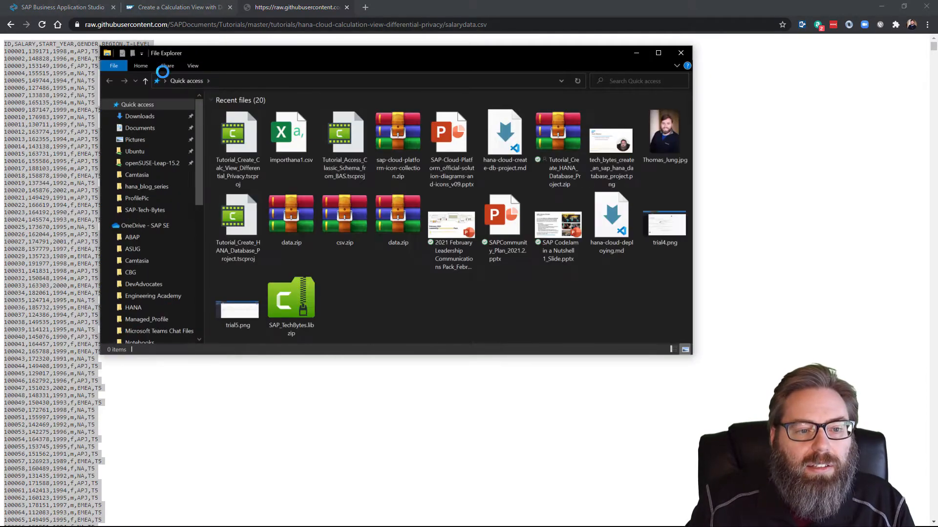
# - Create a new text document in Downloads and rename it salarydata.csv
pyautogui.click(140, 116)
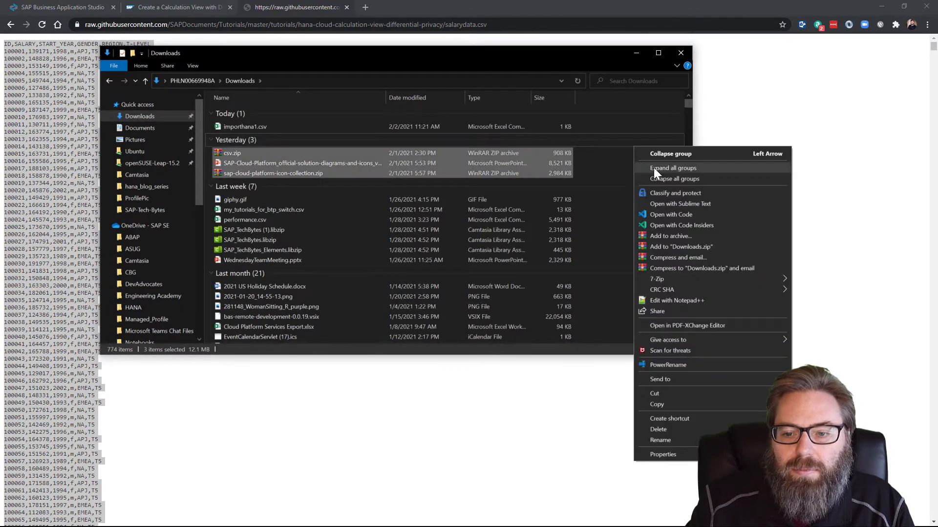
pyautogui.moveTo(676, 144)
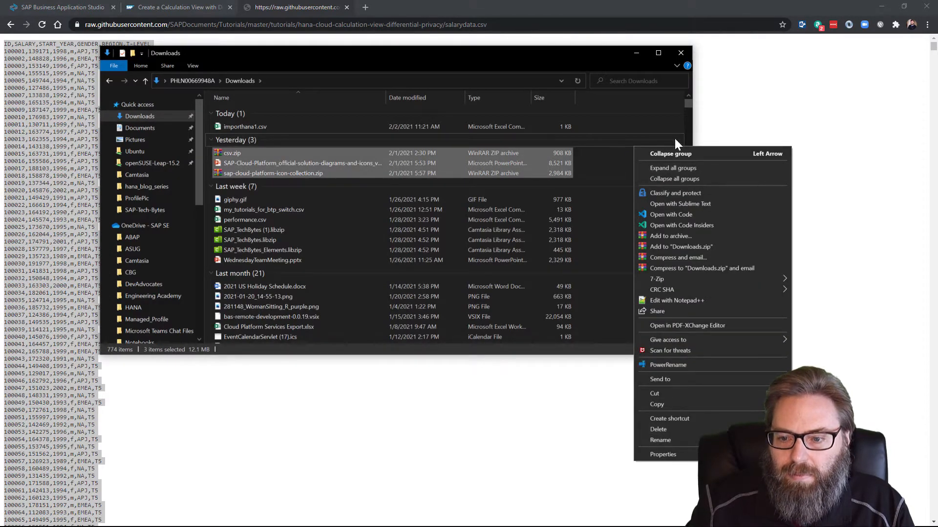
pyautogui.click(637, 125)
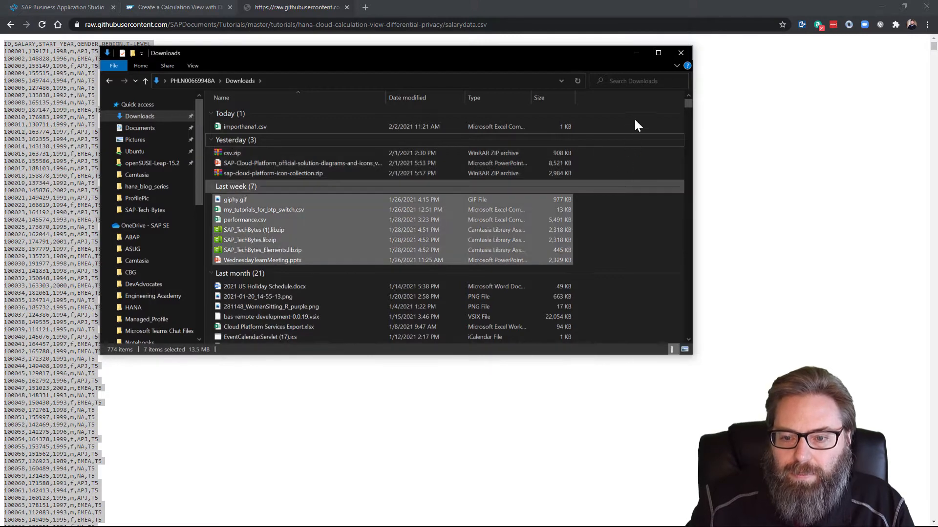
pyautogui.rightClick(627, 142)
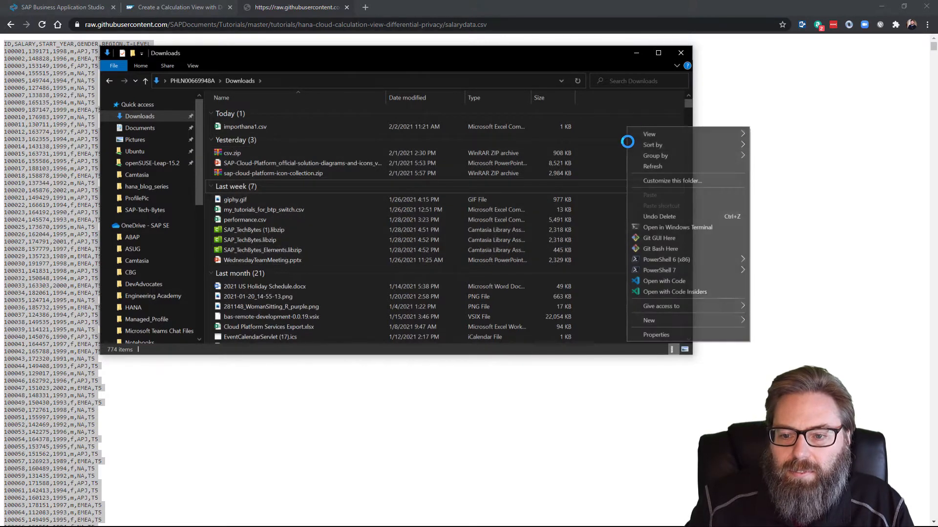
pyautogui.moveTo(648, 321)
pyautogui.write('salarydata.csv')
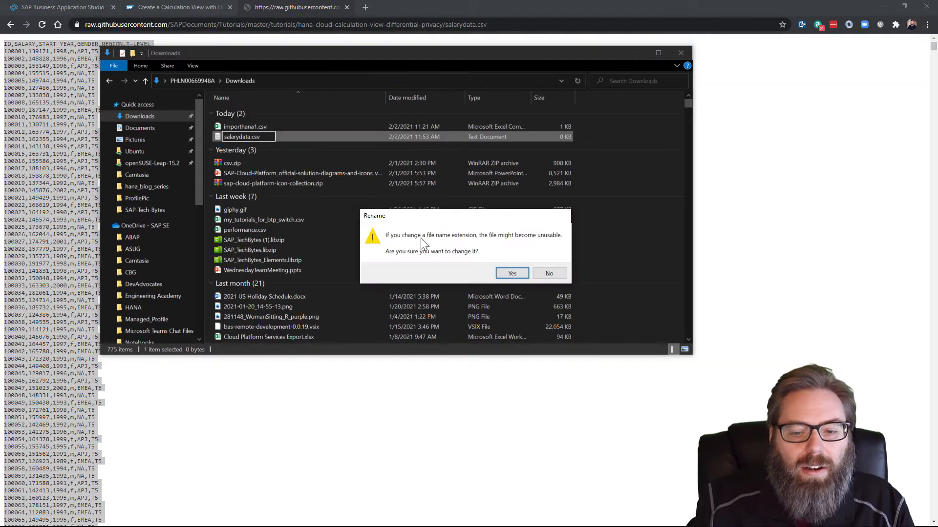
pyautogui.click(511, 274)
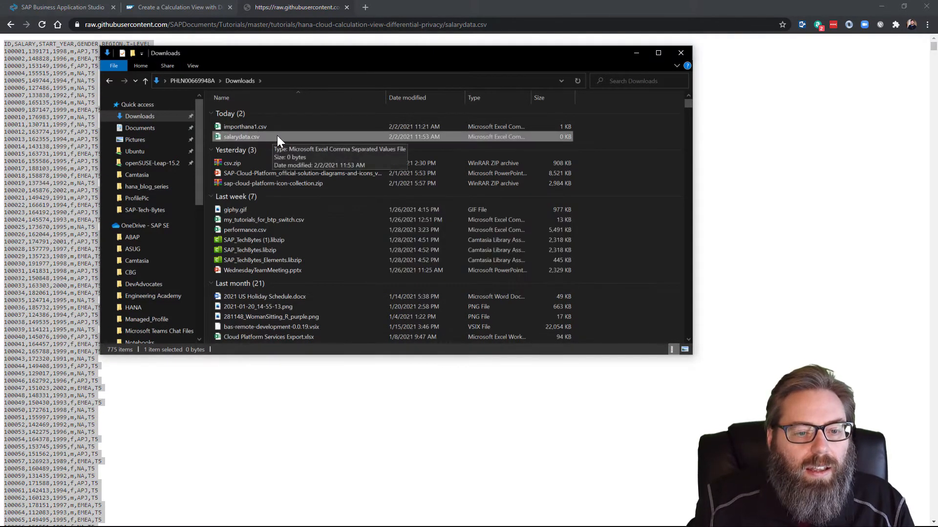
# - Open salarydata.csv in Sublime Text, paste the 90001 salary rows and save
pyautogui.rightClick(241, 136)
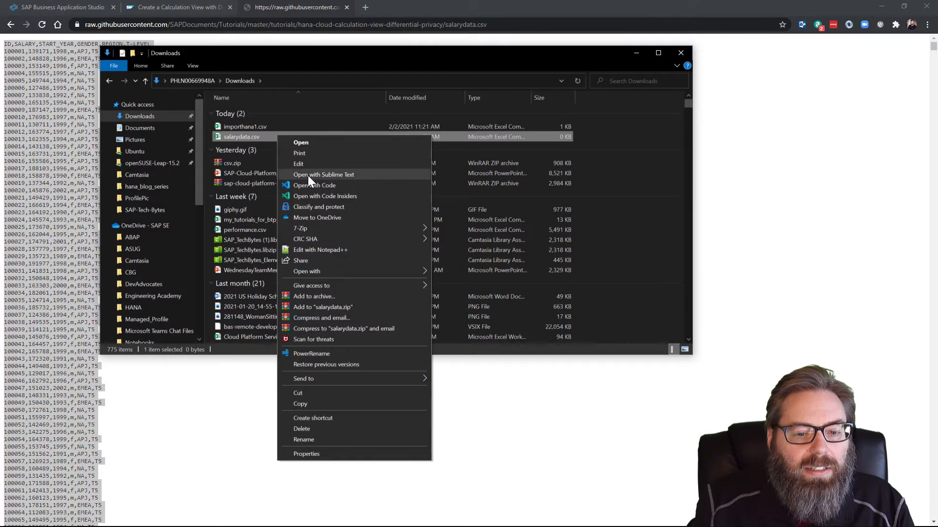
pyautogui.click(323, 174)
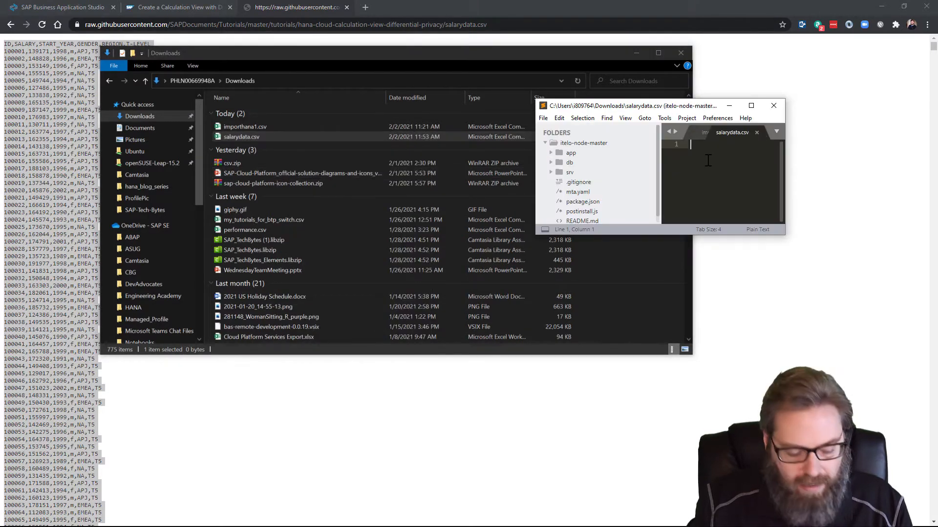
pyautogui.write('https://github.com/SAPDocuments/Tutorials/blob/master/tutorials/hana-cloud-calculation-view-differential-privacy/salarydata.csv')
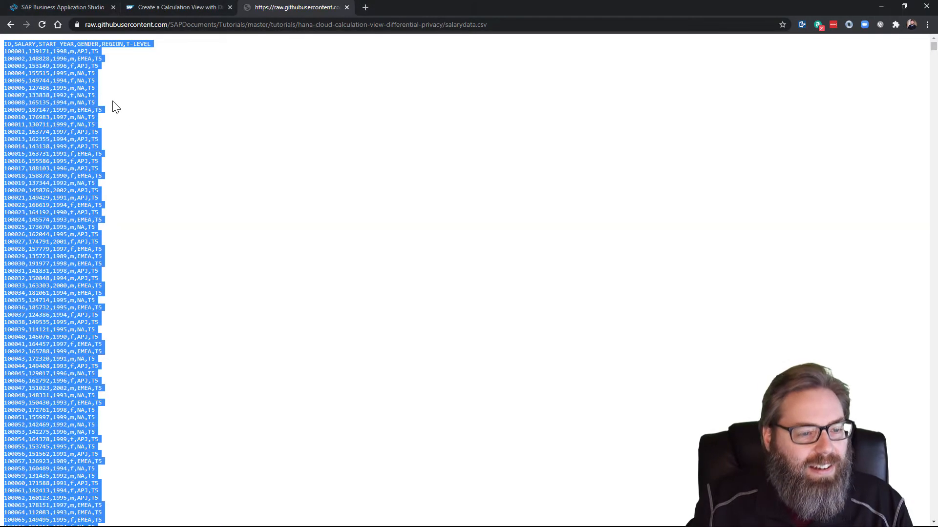
pyautogui.moveTo(133, 107)
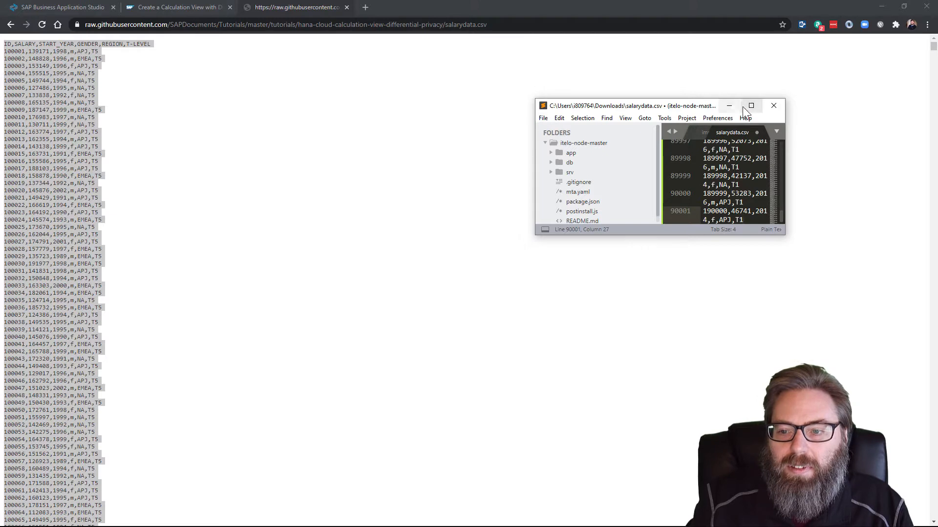
pyautogui.click(750, 106)
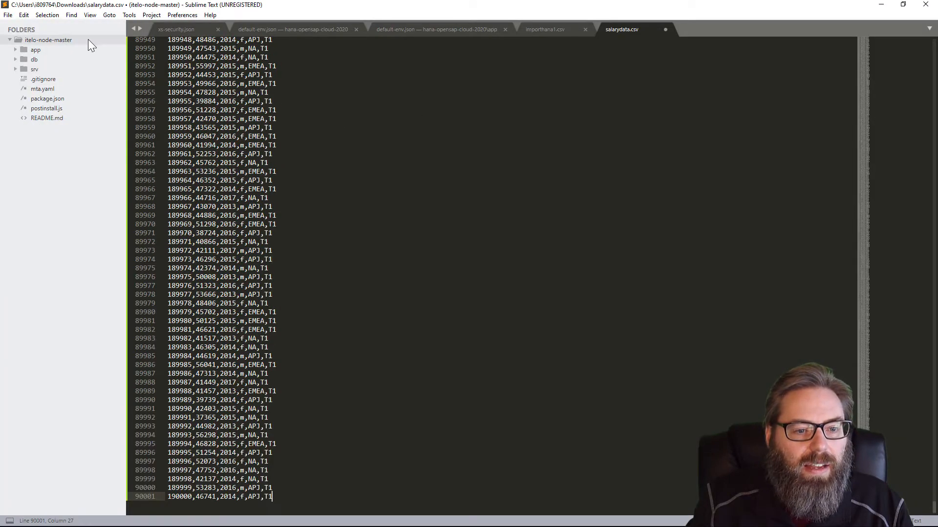
pyautogui.click(8, 15)
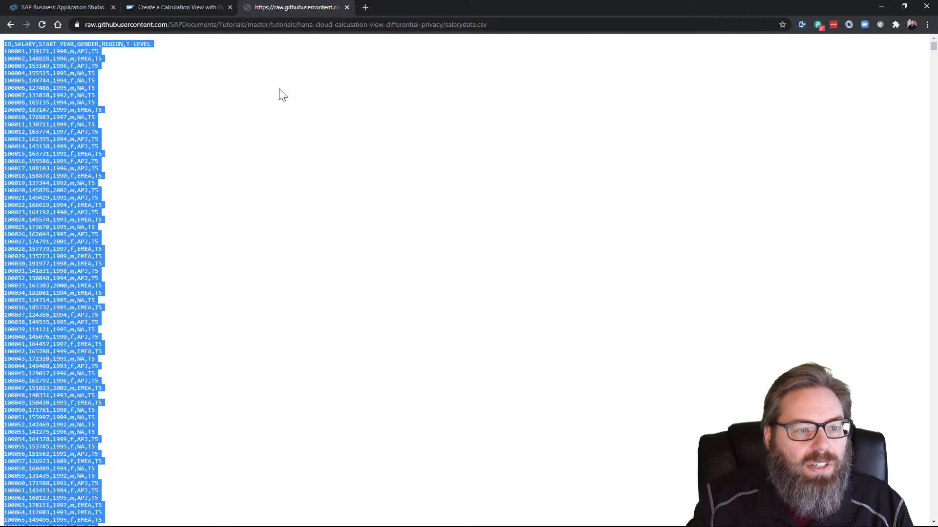
pyautogui.click(60, 7)
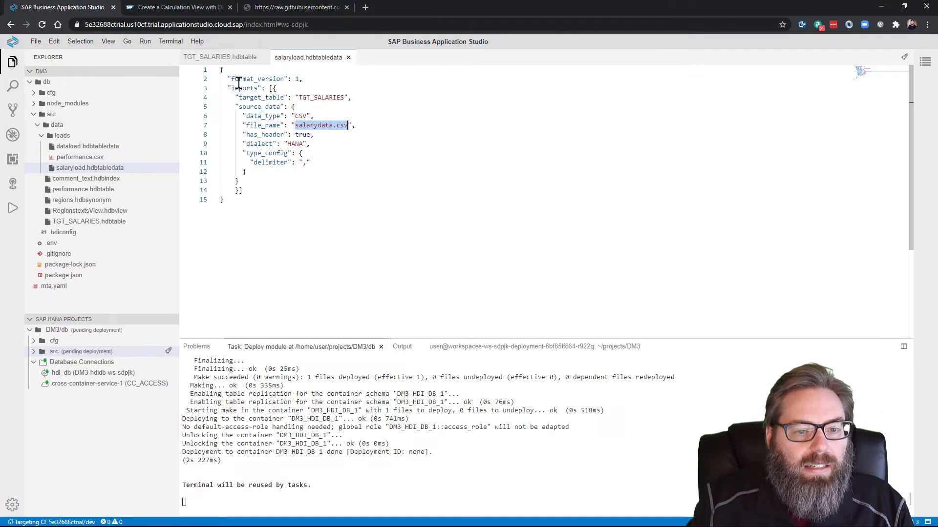
# - Upload salarydata.csv into the loads folder and close the salaryload.hdbtabledata editor
pyautogui.click(90, 167)
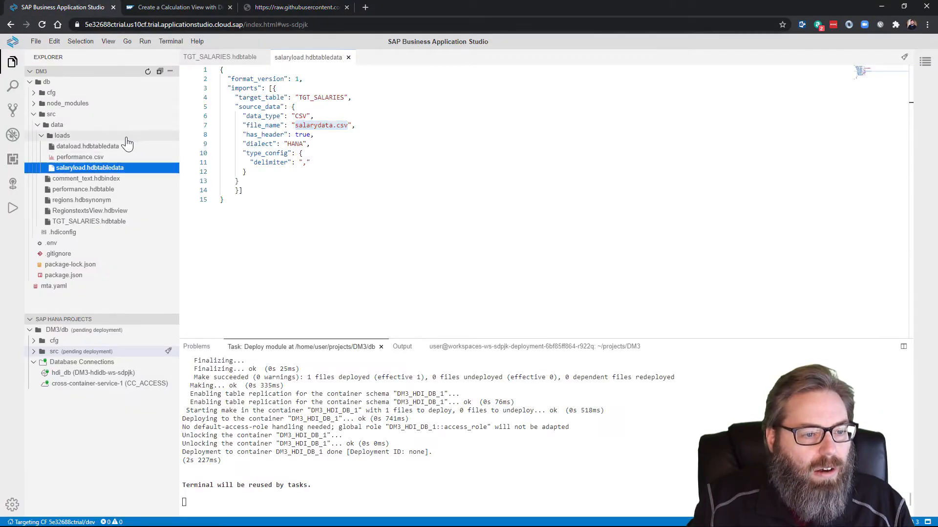
pyautogui.rightClick(61, 135)
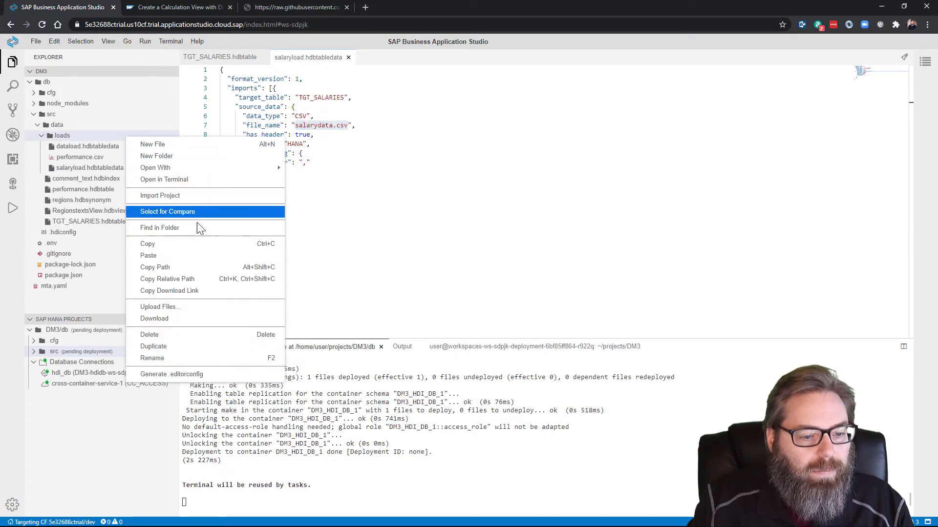
pyautogui.click(159, 306)
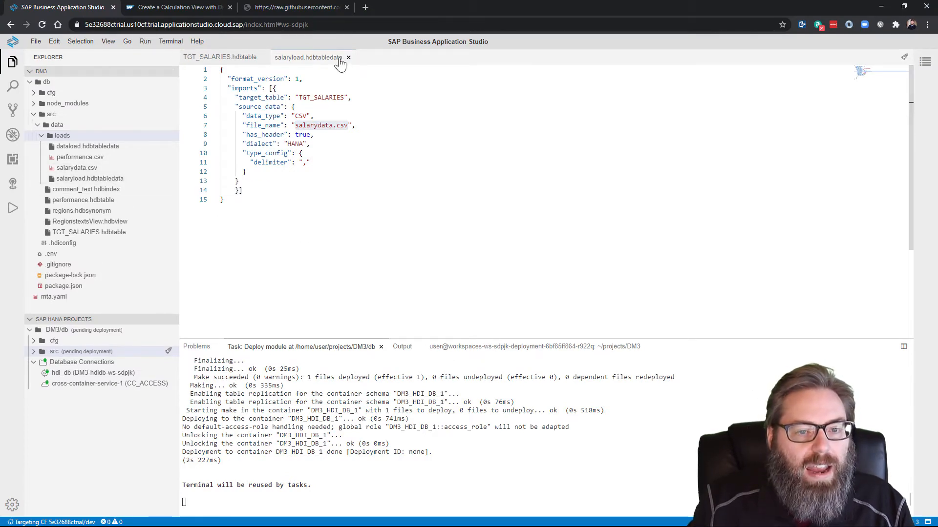
pyautogui.click(348, 58)
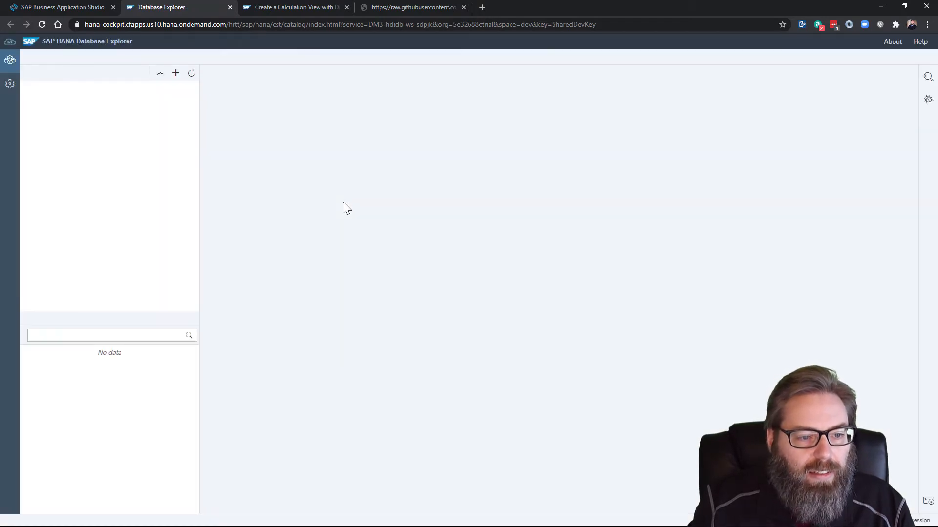
# - Expand the DM3 container's Tables and open the data of TGT_SALARIES
pyautogui.click(176, 73)
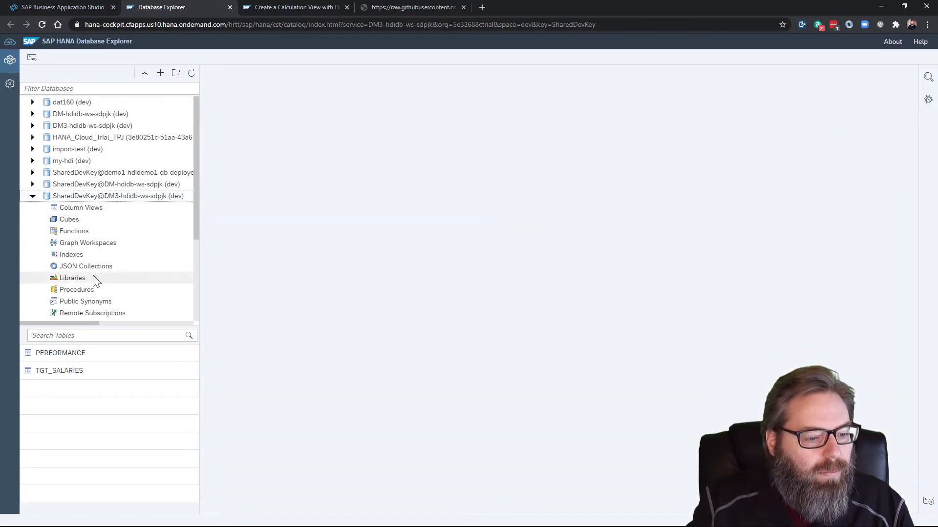
pyautogui.scroll(-3)
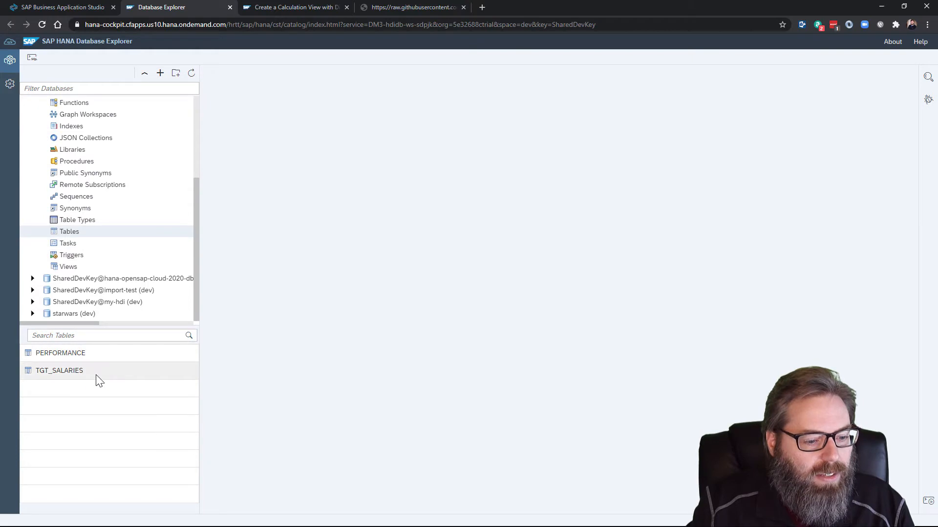
pyautogui.rightClick(60, 370)
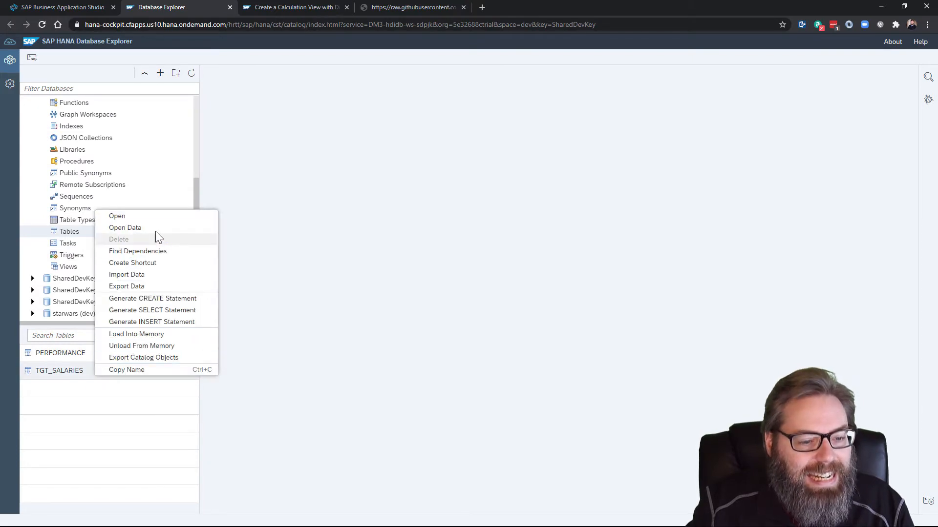
pyautogui.click(125, 227)
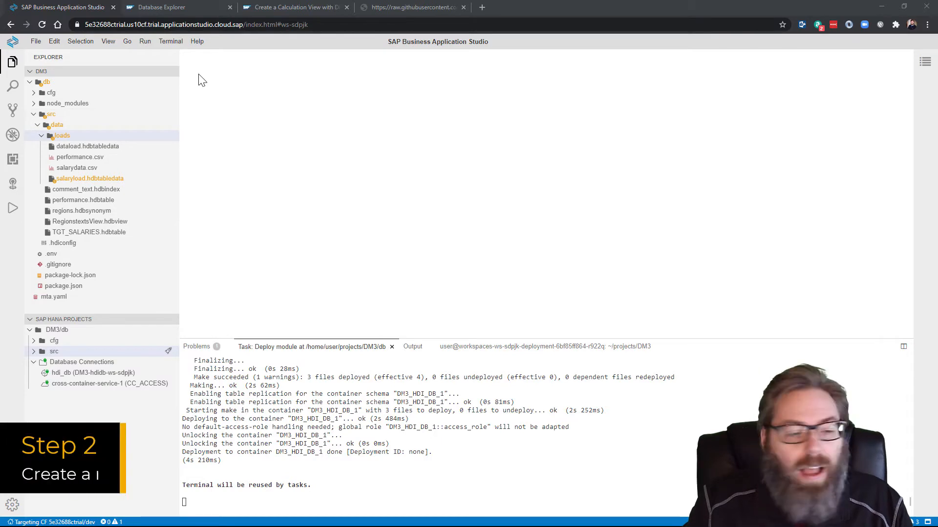
# - Run the Create SAP HANA Database Artifact command from the src folder
pyautogui.click(56, 124)
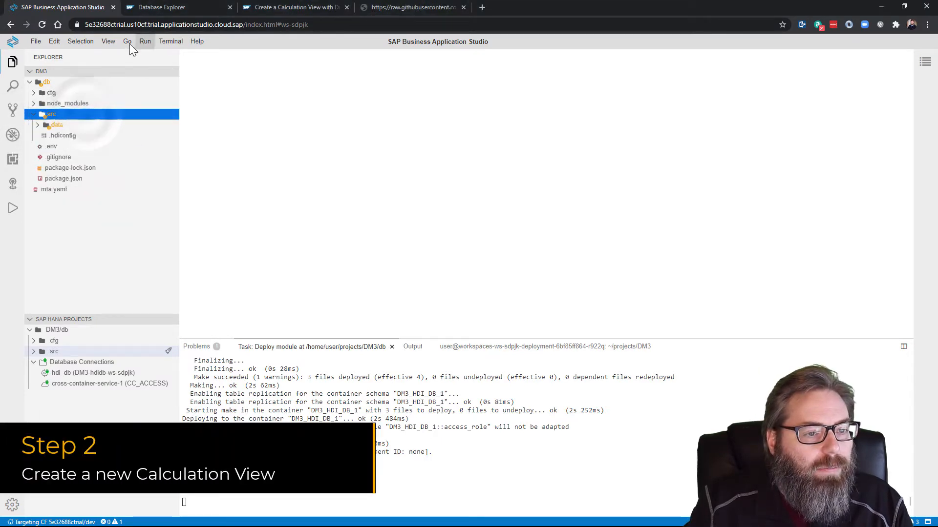
pyautogui.click(109, 41)
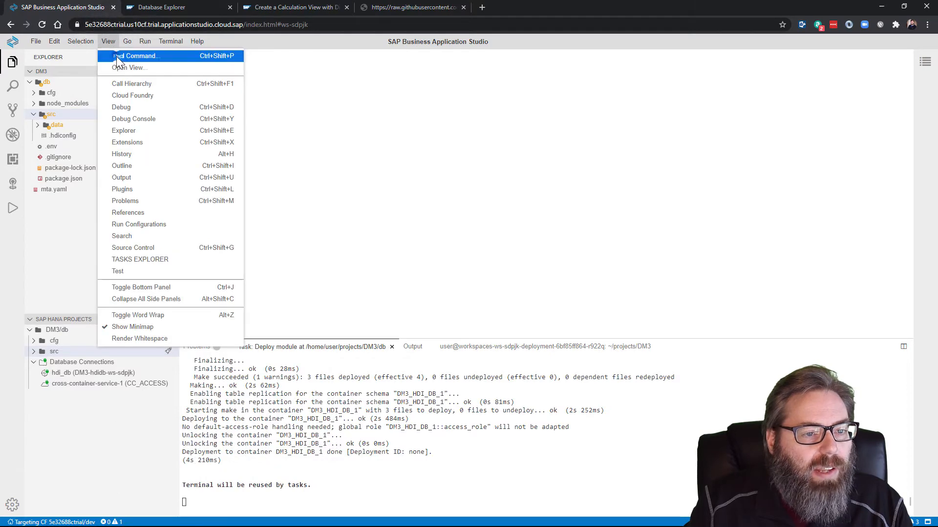
pyautogui.click(139, 56)
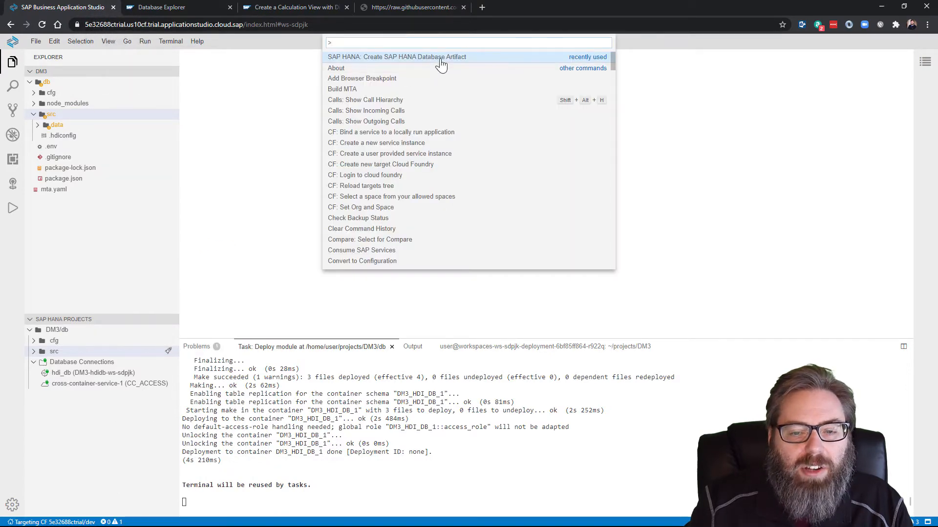
pyautogui.click(397, 57)
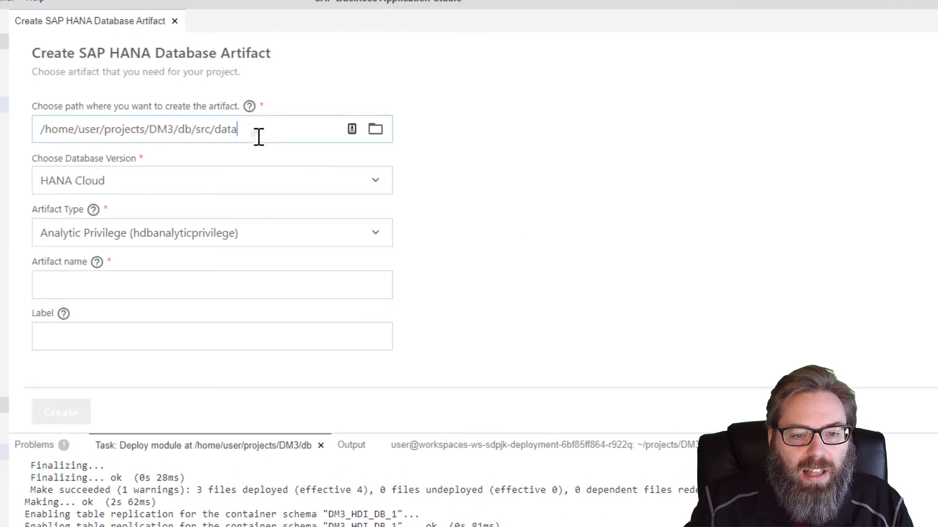
# - Create a models folder under db/src as the artifact's target path
pyautogui.write('/')
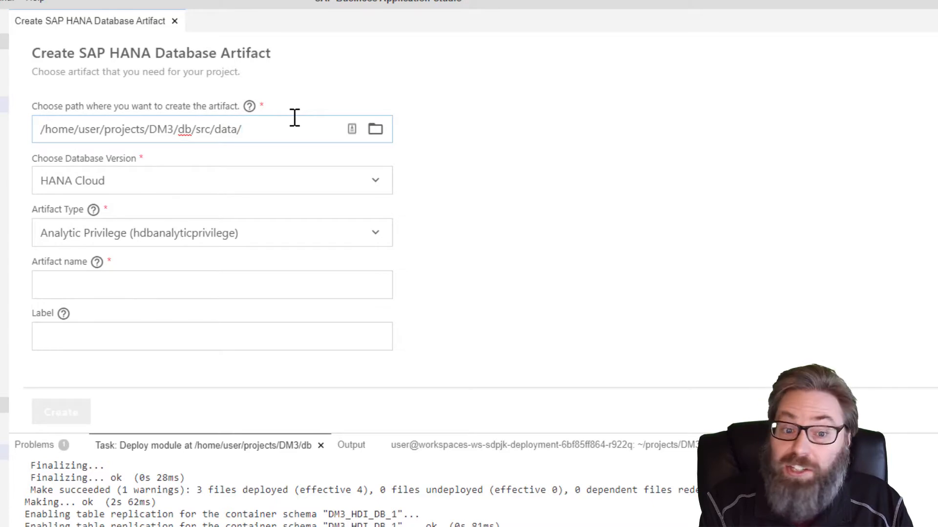
pyautogui.write('models')
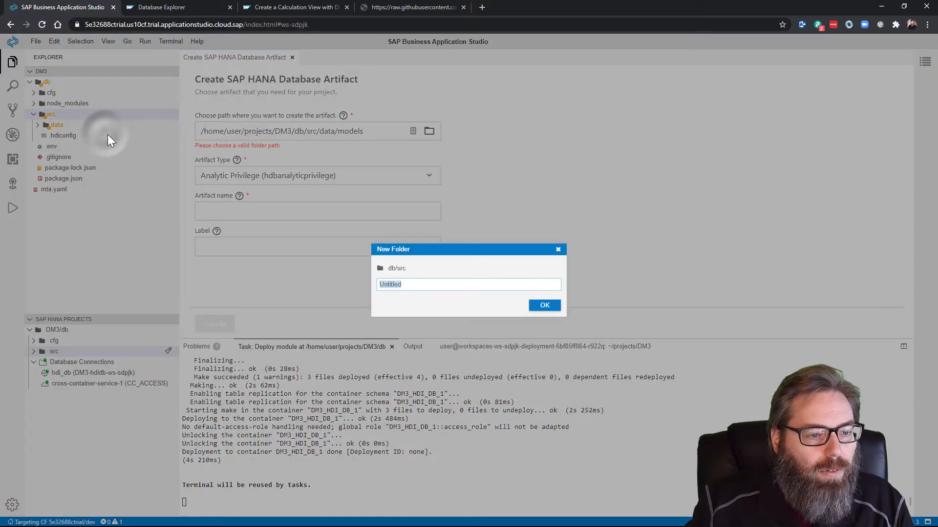
pyautogui.write('models')
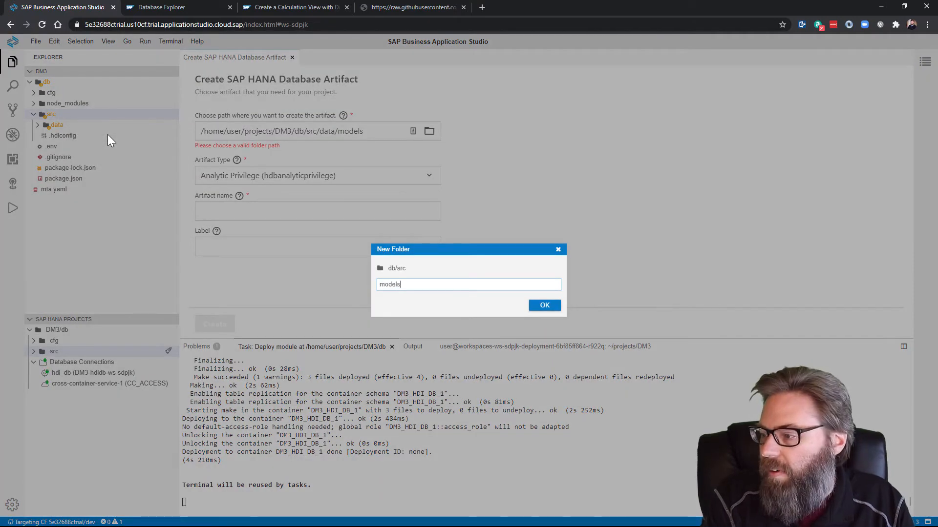
pyautogui.click(544, 305)
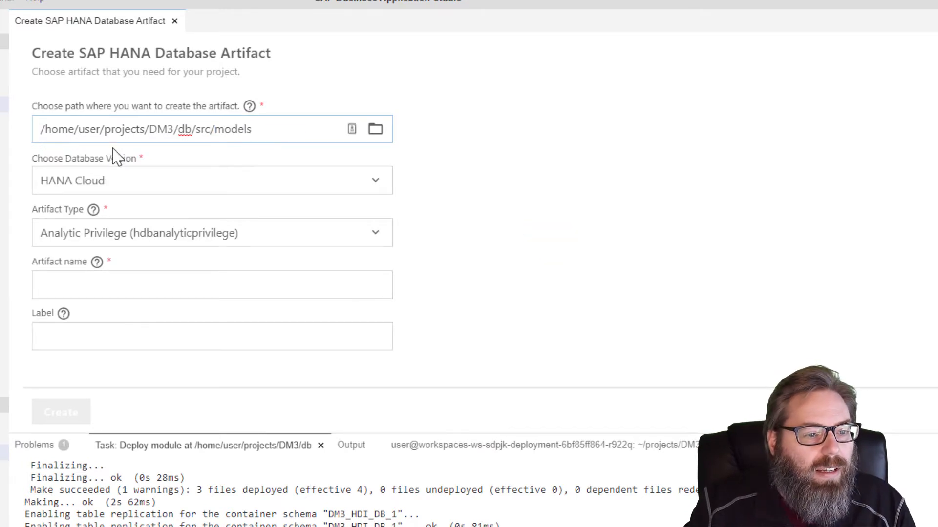
pyautogui.moveTo(160, 179)
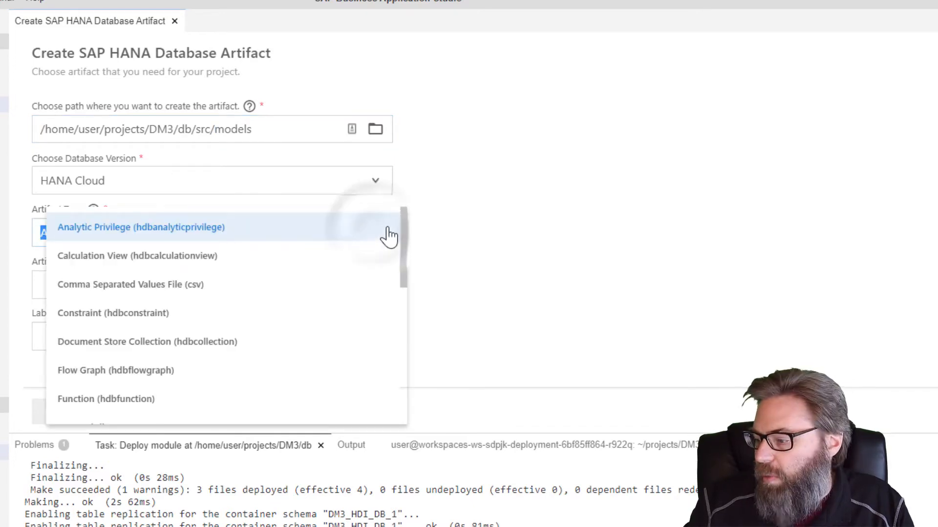
# - Create a Calculation View artifact named SALARIES_ANONYMIZED with Data Category CUBE
pyautogui.write('ca')
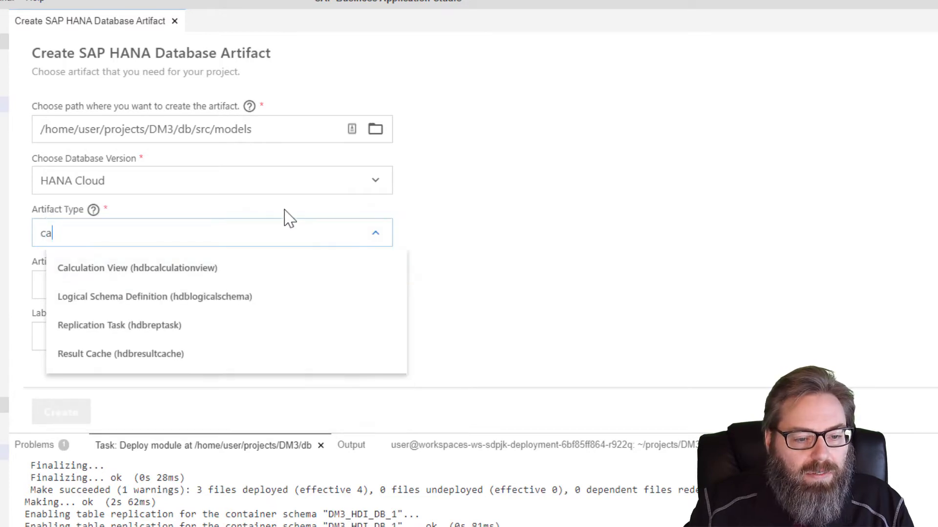
pyautogui.click(137, 267)
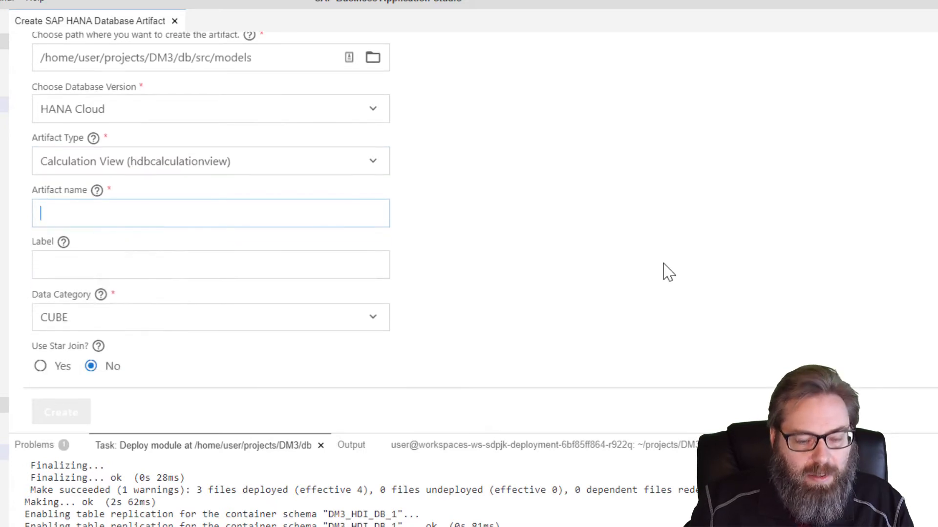
pyautogui.write('SAL')
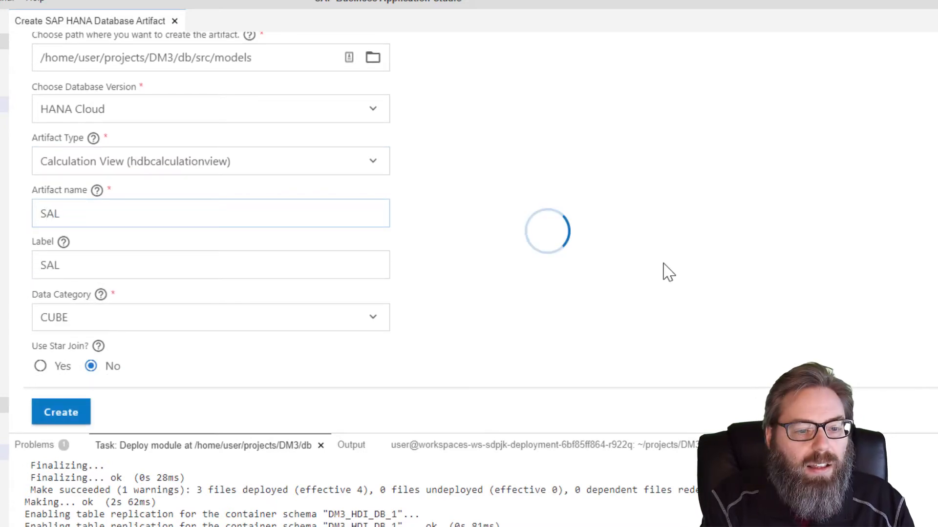
pyautogui.write('ARA')
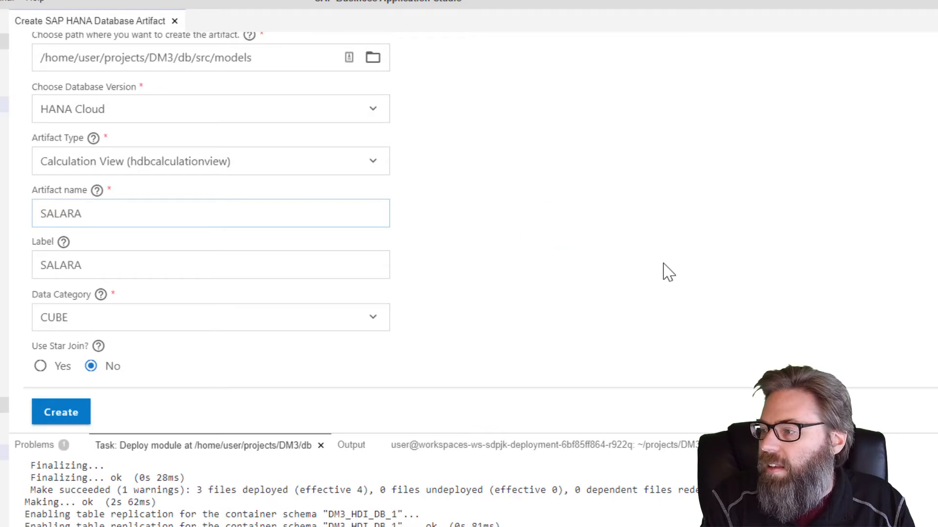
pyautogui.write('IE')
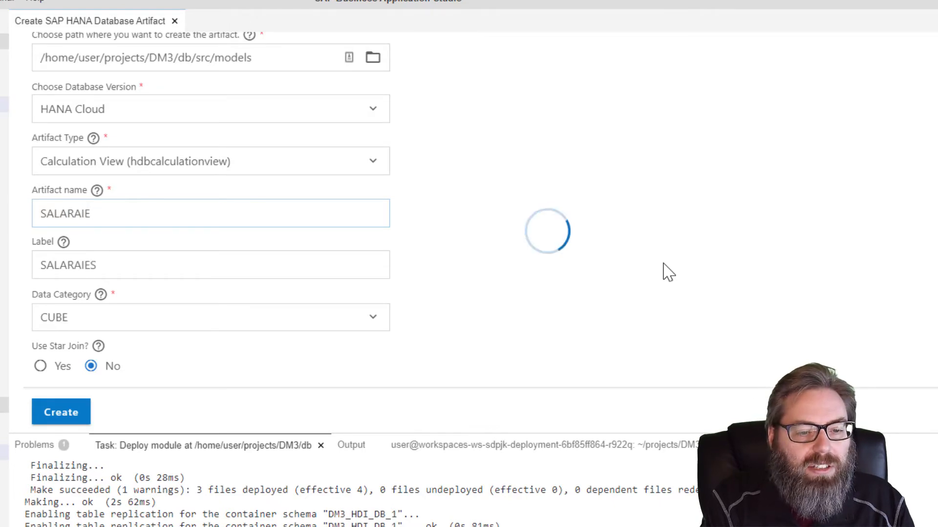
pyautogui.write('SALARIES_')
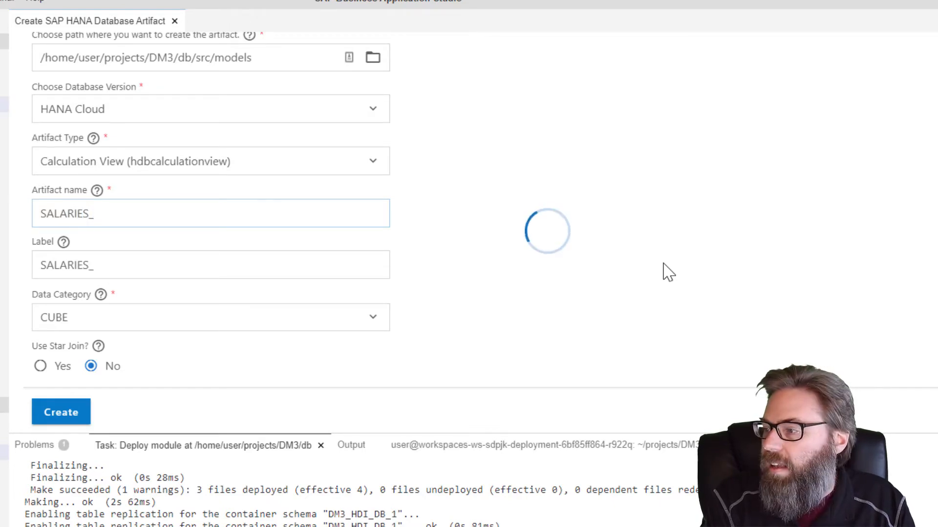
pyautogui.write('ANONY')
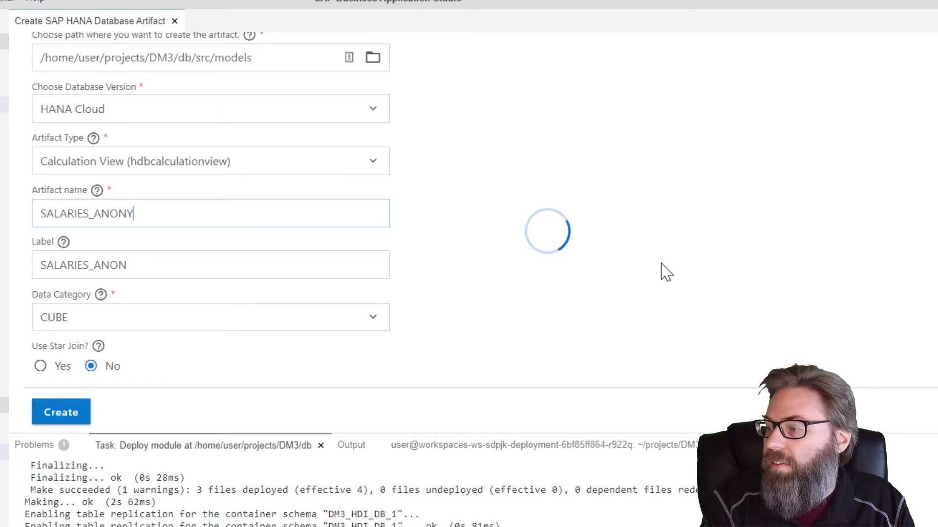
pyautogui.write('MIZED')
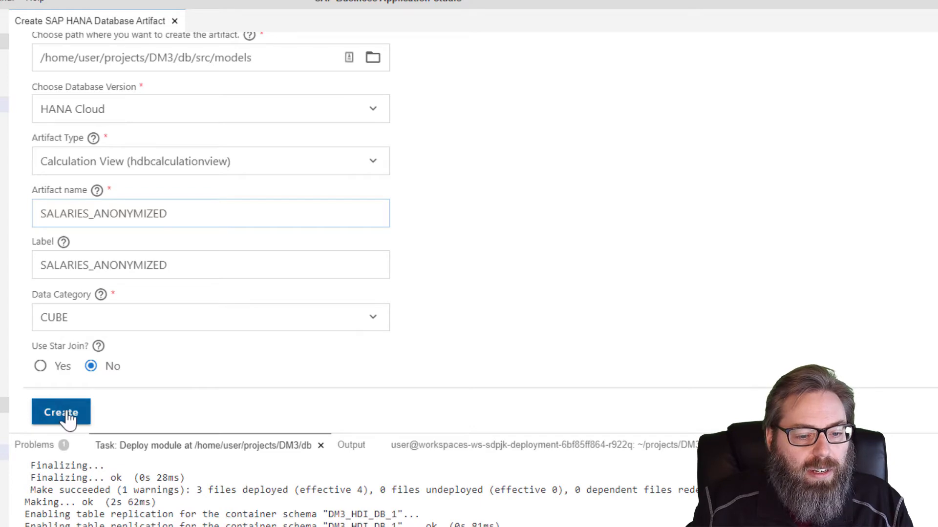
pyautogui.click(60, 412)
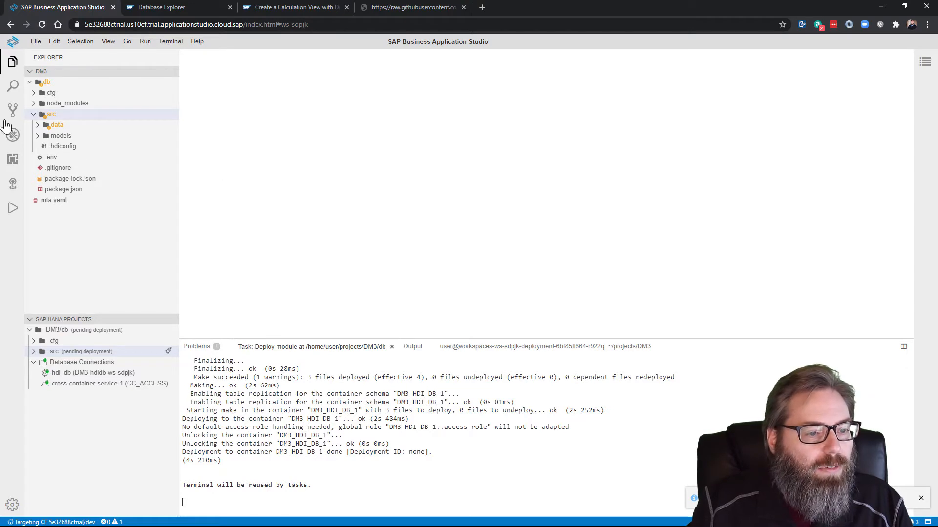
# - Open SALARIES_ANONYMIZED.hdbcalculationview from models and show the Semantics node details
pyautogui.click(60, 135)
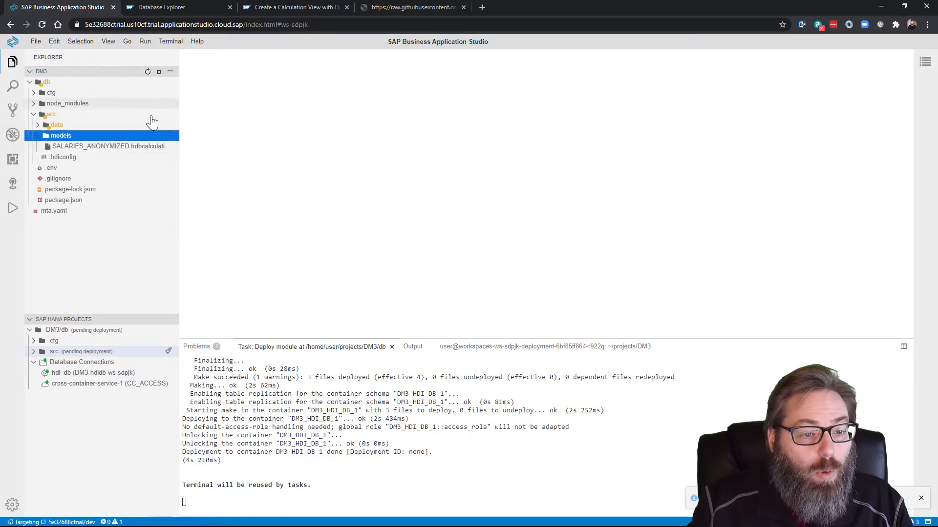
pyautogui.doubleClick(110, 146)
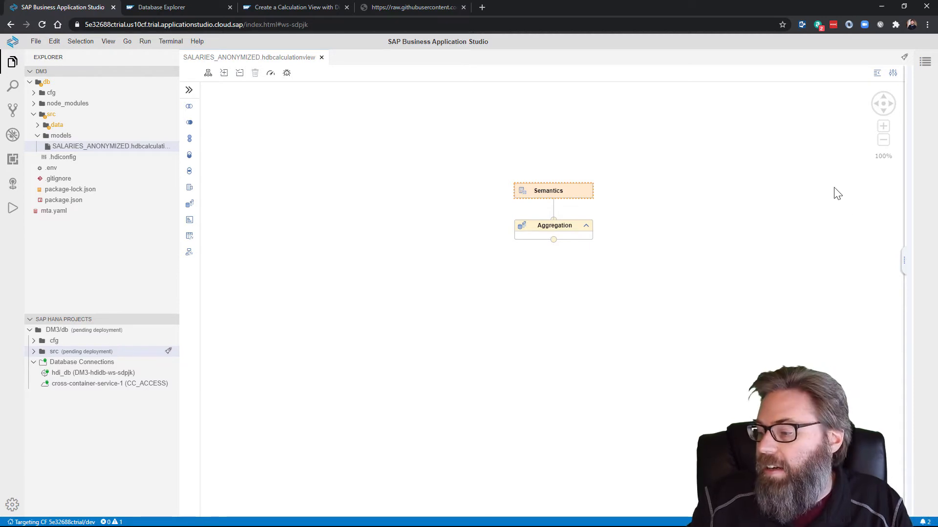
pyautogui.click(188, 90)
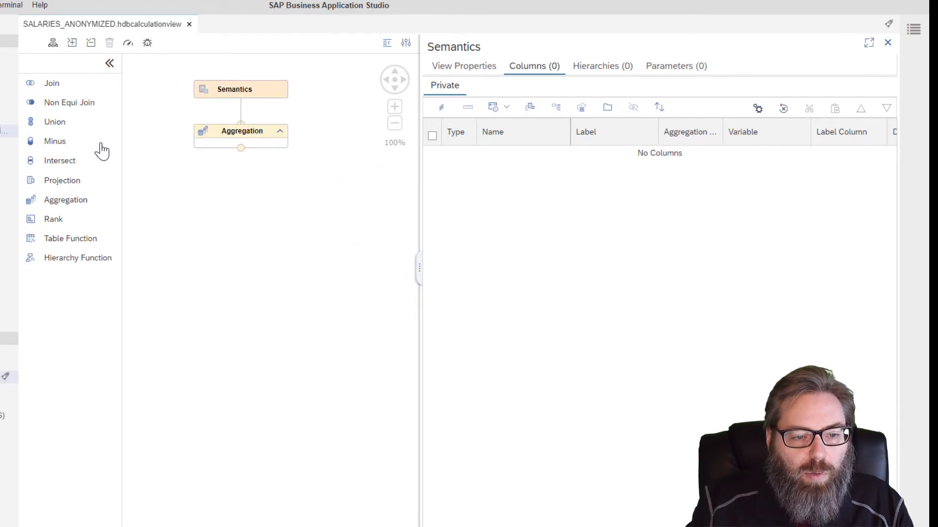
pyautogui.moveTo(51, 177)
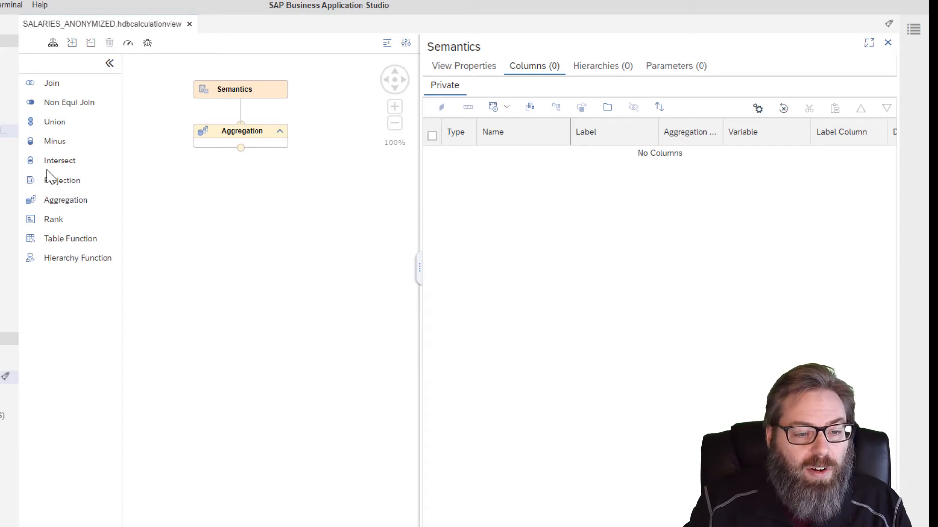
pyautogui.click(110, 63)
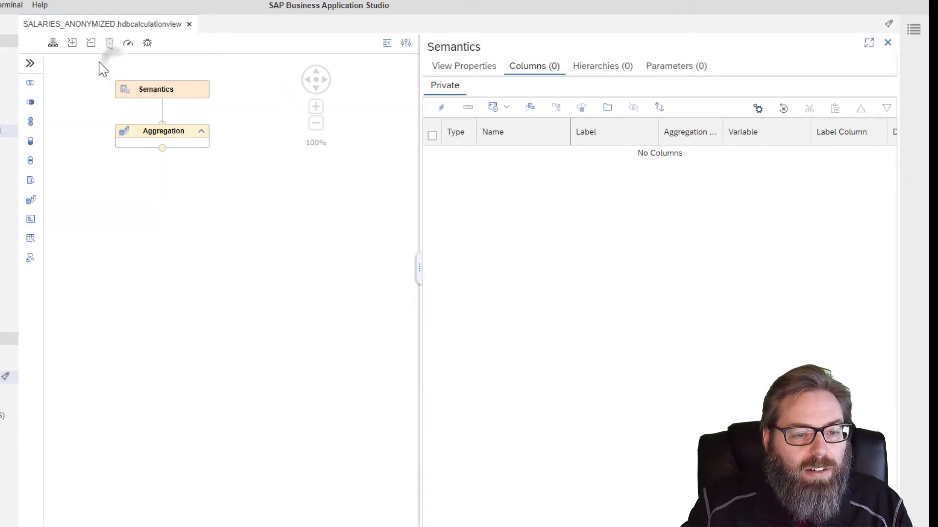
pyautogui.click(31, 63)
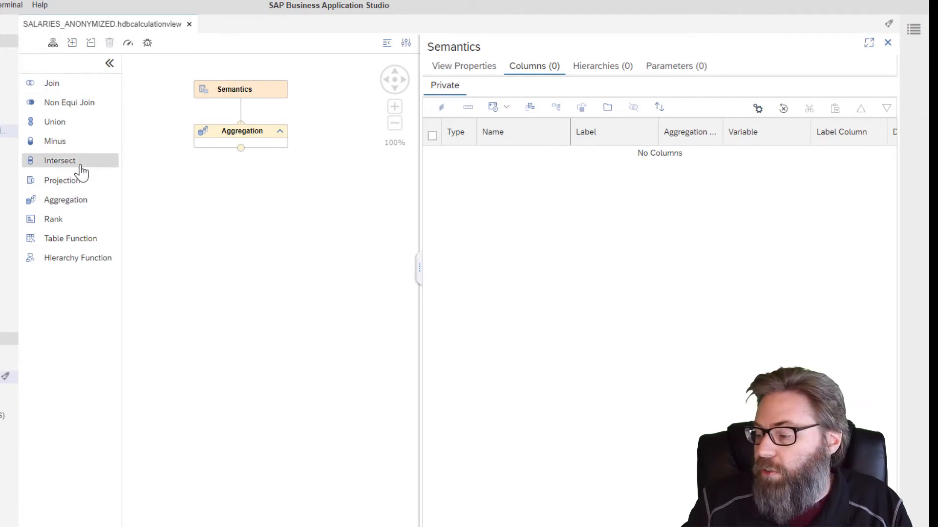
pyautogui.moveTo(59, 160)
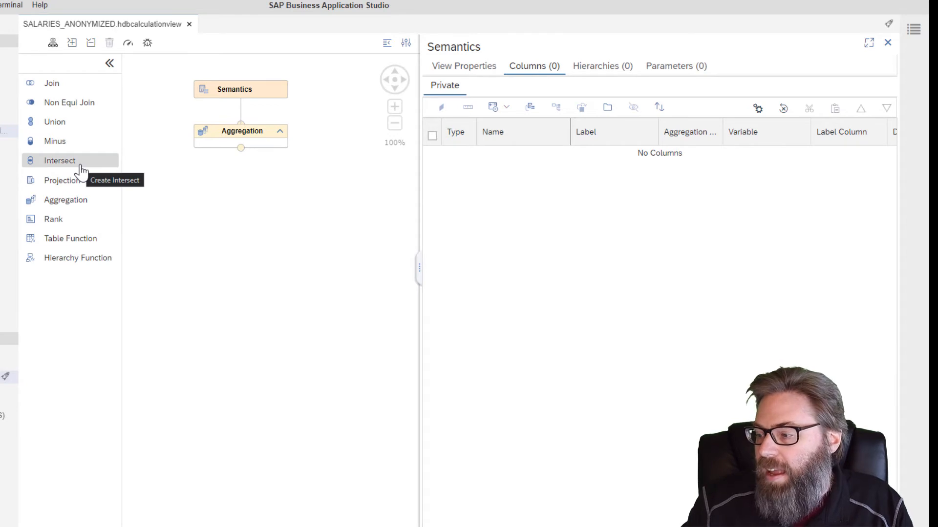
pyautogui.moveTo(21, 134)
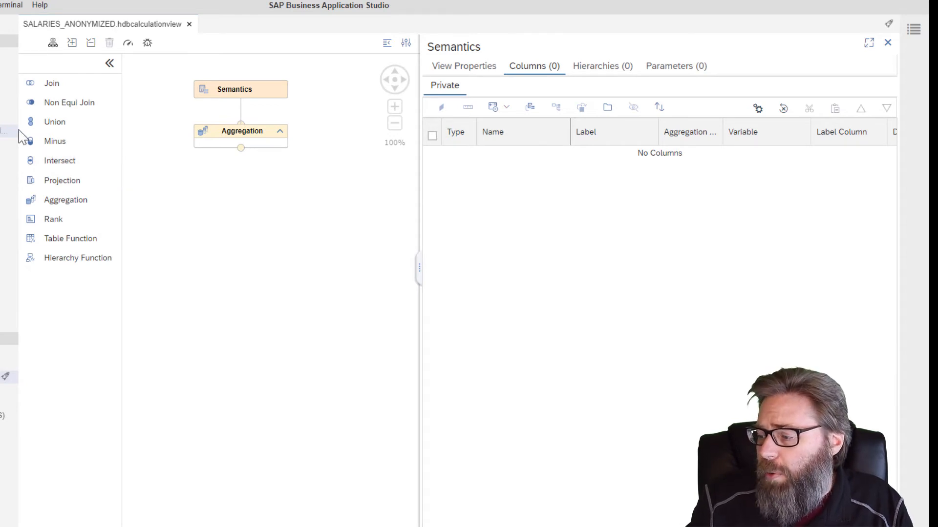
pyautogui.moveTo(61, 180)
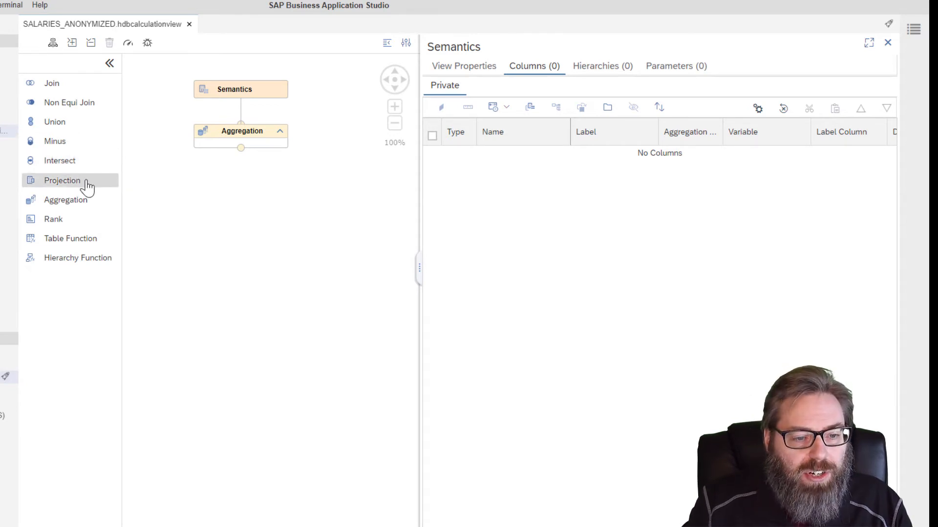
# - Place a Projection_1 node below the Aggregation node on the canvas
pyautogui.click(62, 180)
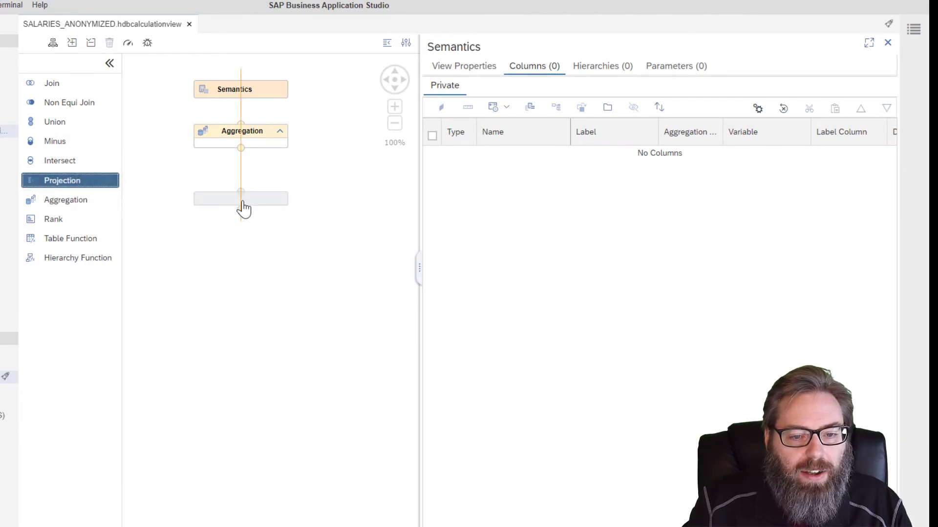
pyautogui.click(241, 198)
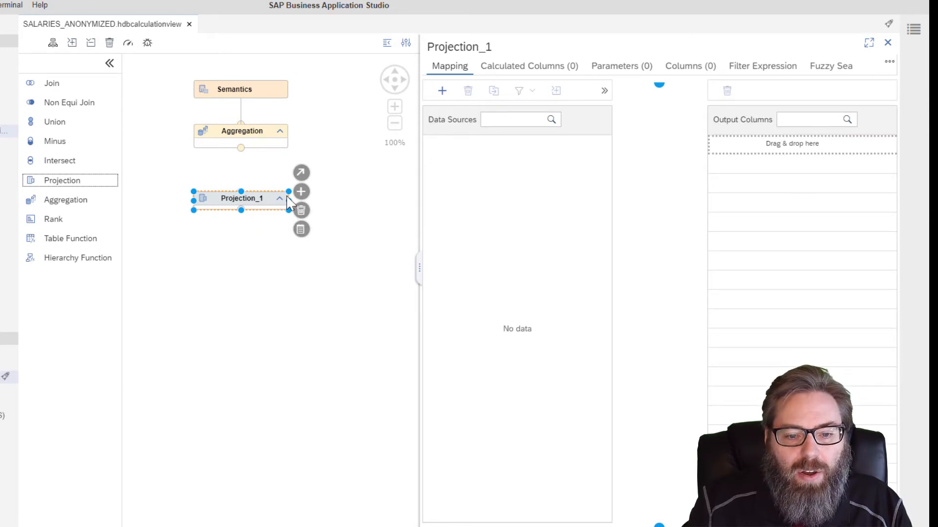
pyautogui.moveTo(301, 192)
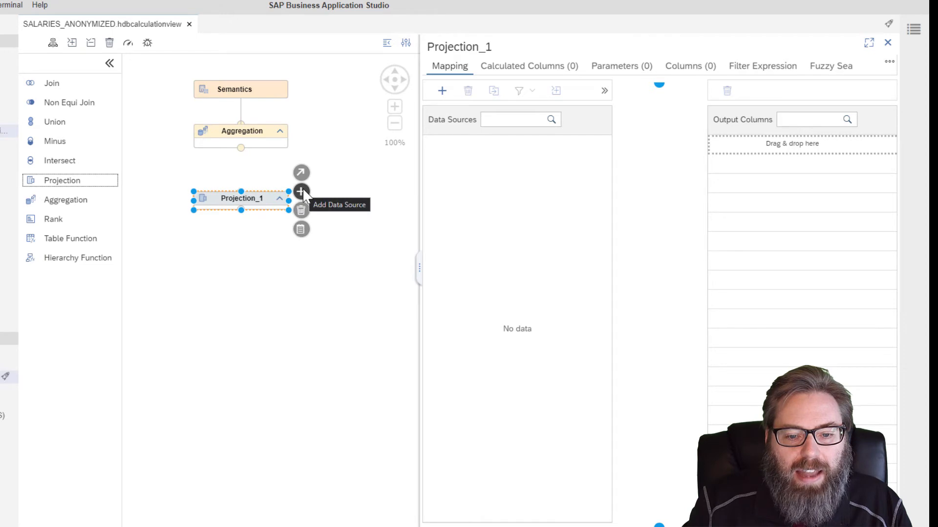
pyautogui.click(301, 192)
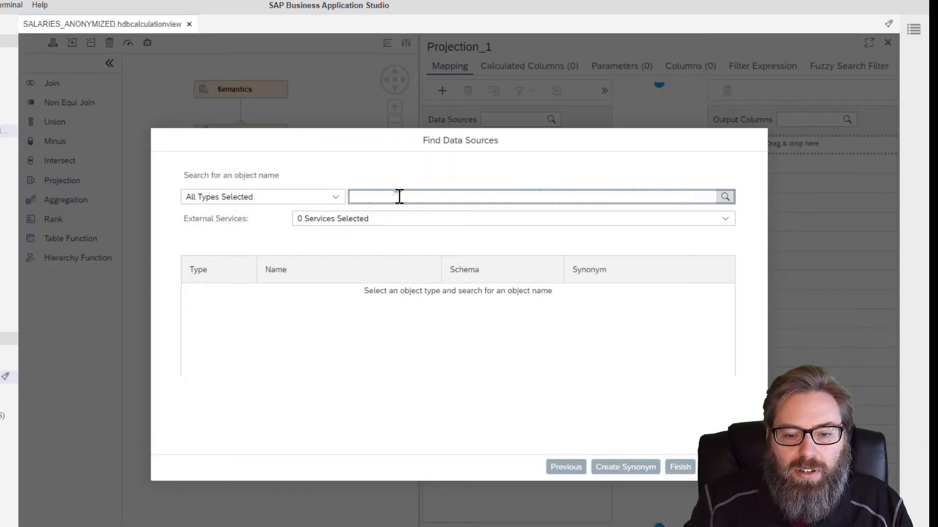
# - Add the TGT_SALARIES table as Projection_1's data source
pyautogui.write('TGT')
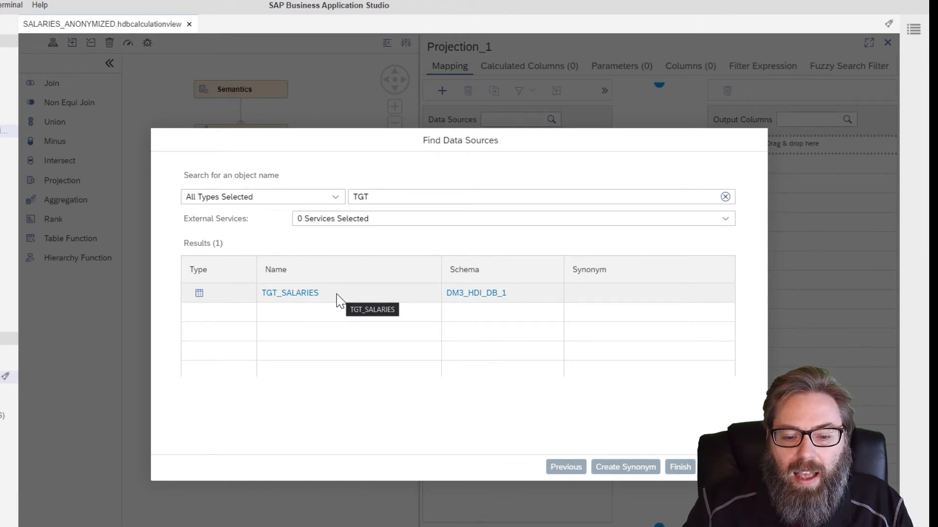
pyautogui.click(290, 293)
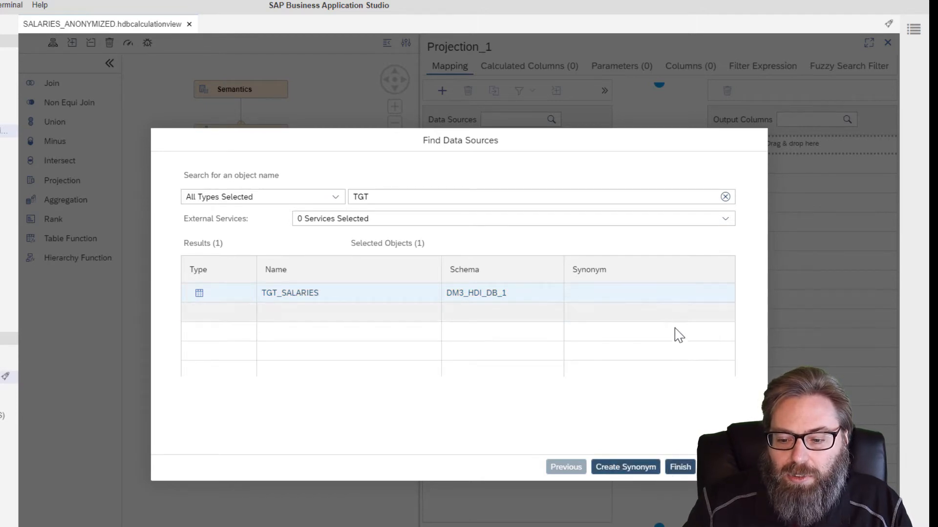
pyautogui.click(679, 466)
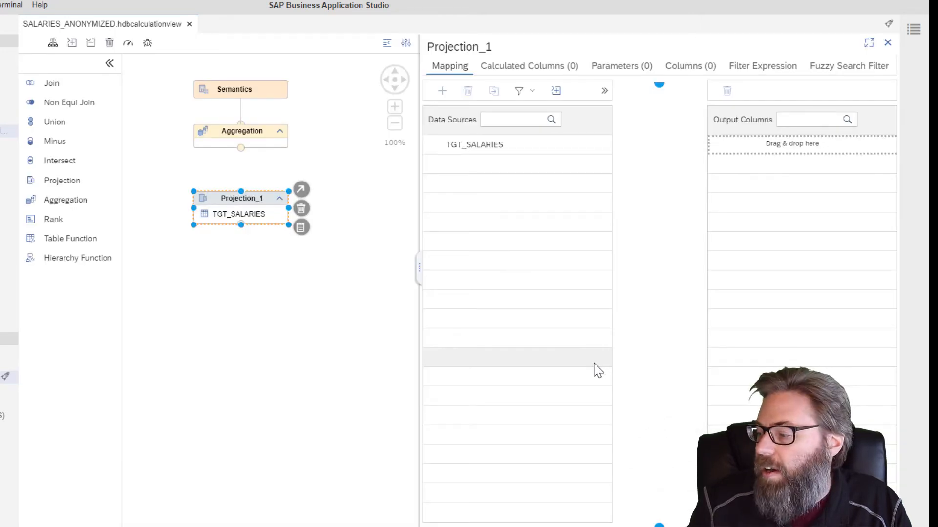
# - Map all six TGT_SALARIES columns, ID through T-LEVEL, to Projection_1's output
pyautogui.click(475, 145)
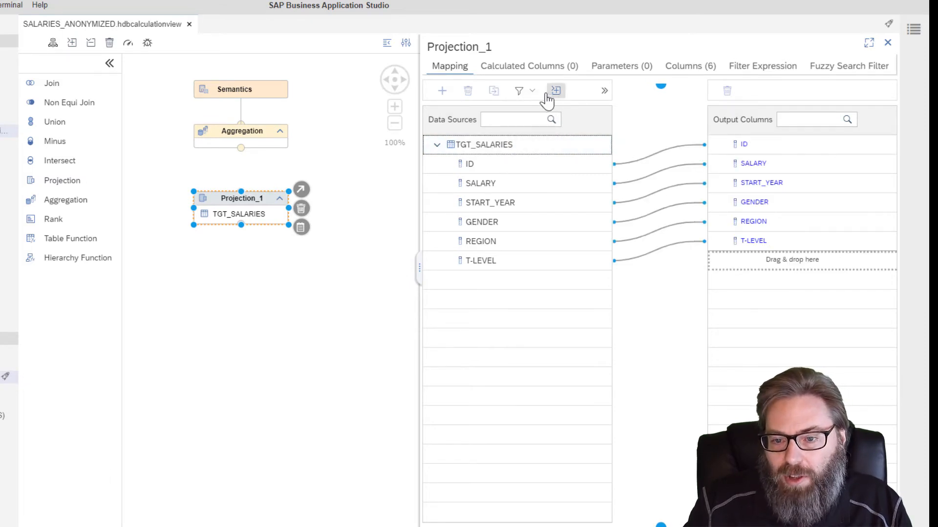
pyautogui.moveTo(571, 98)
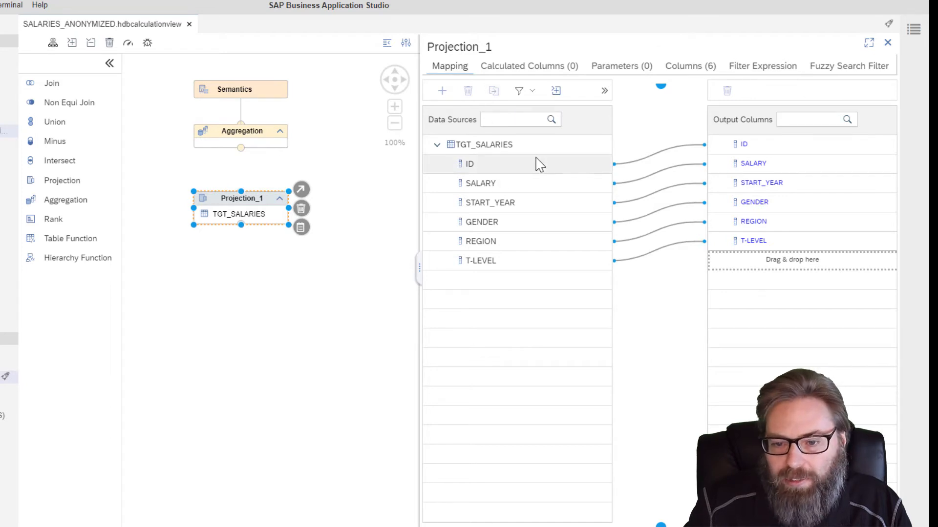
pyautogui.moveTo(509, 172)
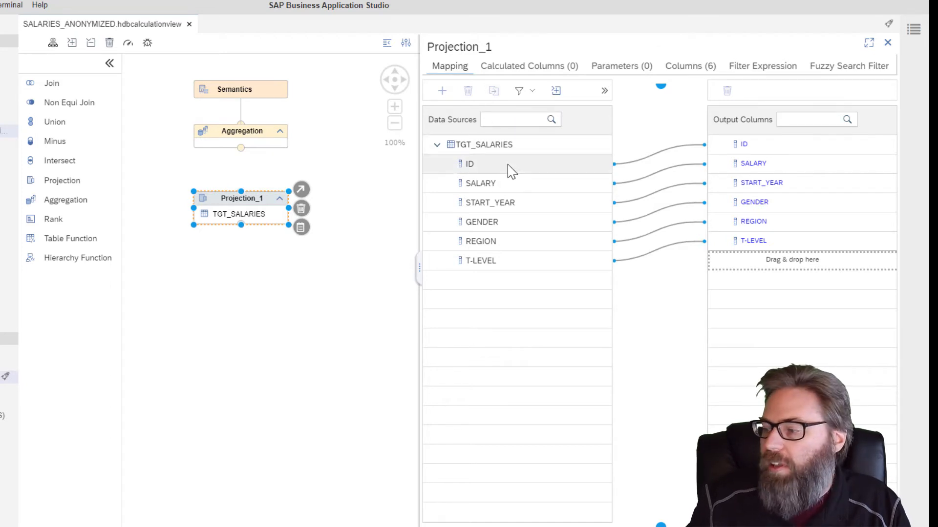
pyautogui.moveTo(491, 165)
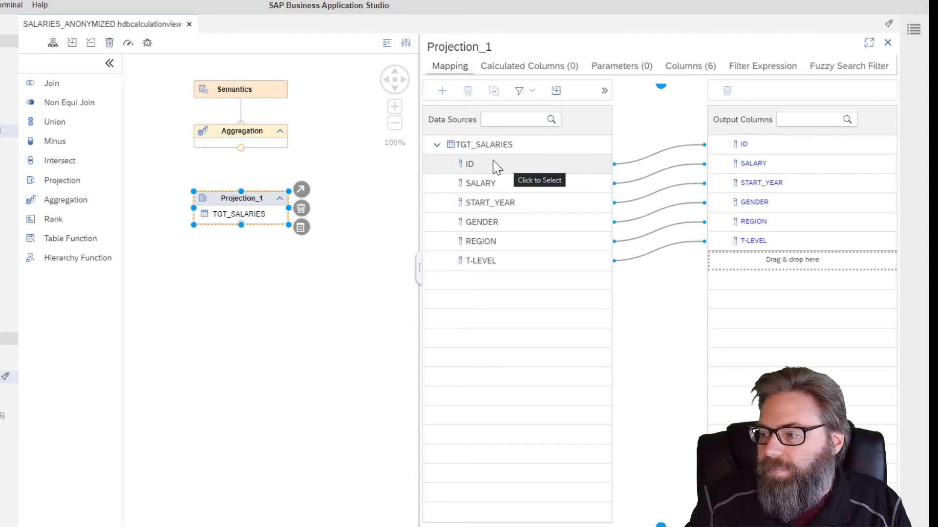
pyautogui.moveTo(314, 197)
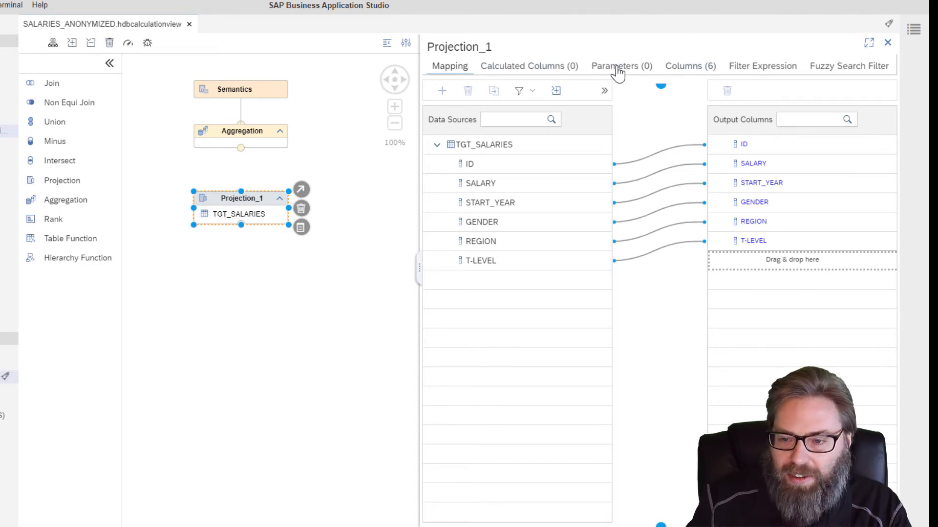
pyautogui.moveTo(250, 217)
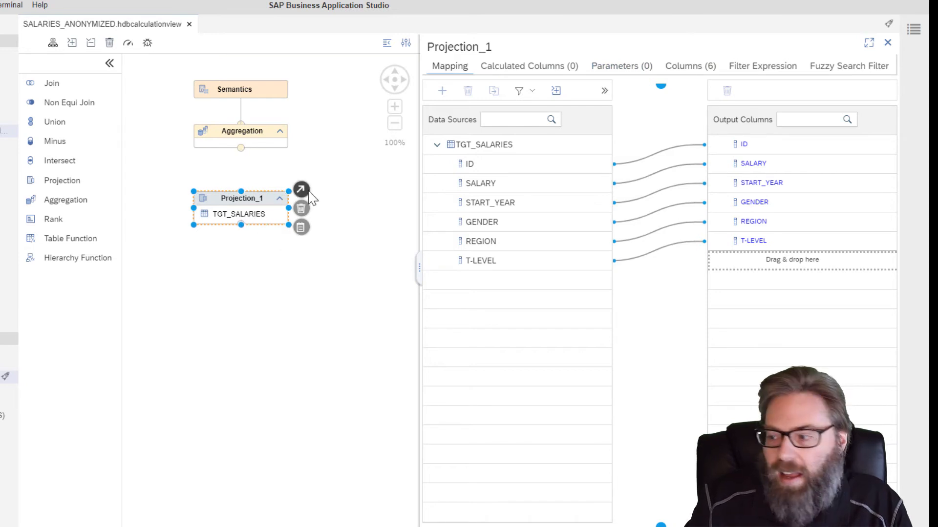
pyautogui.moveTo(300, 191)
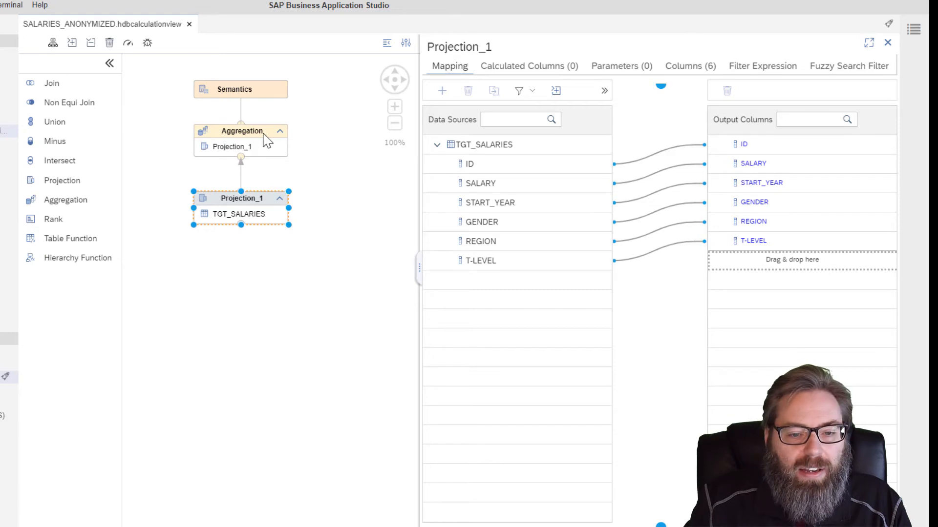
# - Map all six Projection_1 columns to the Aggregation node's output
pyautogui.click(241, 130)
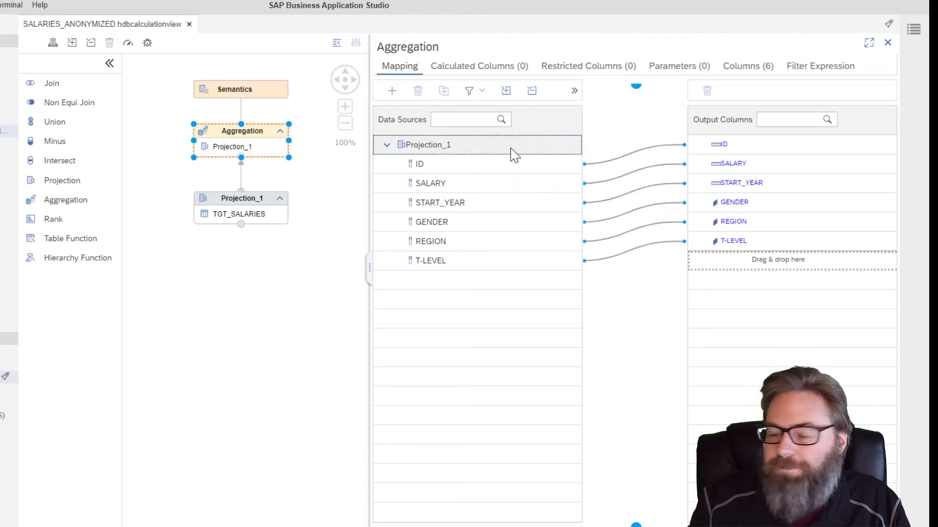
pyautogui.moveTo(257, 95)
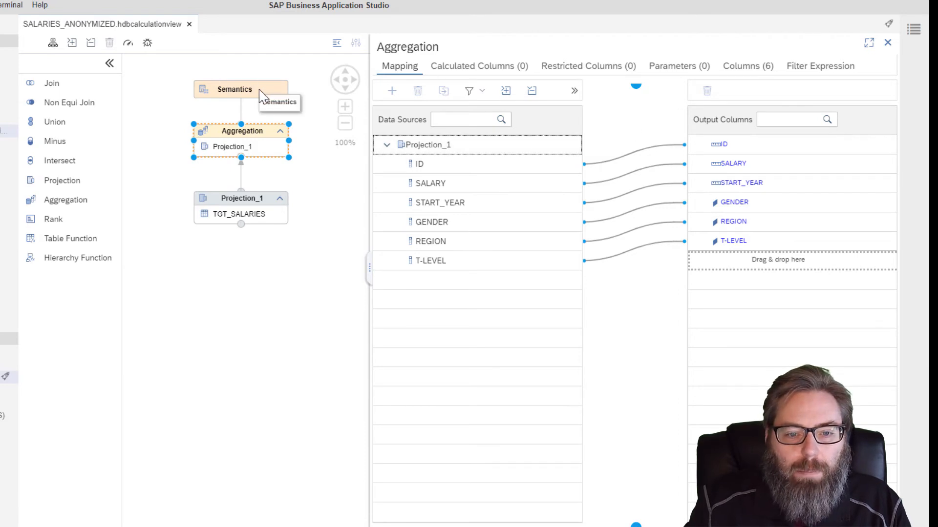
# - Mark ID and START_YEAR as attributes in Semantics, leaving SALARY as the only measure
pyautogui.click(233, 89)
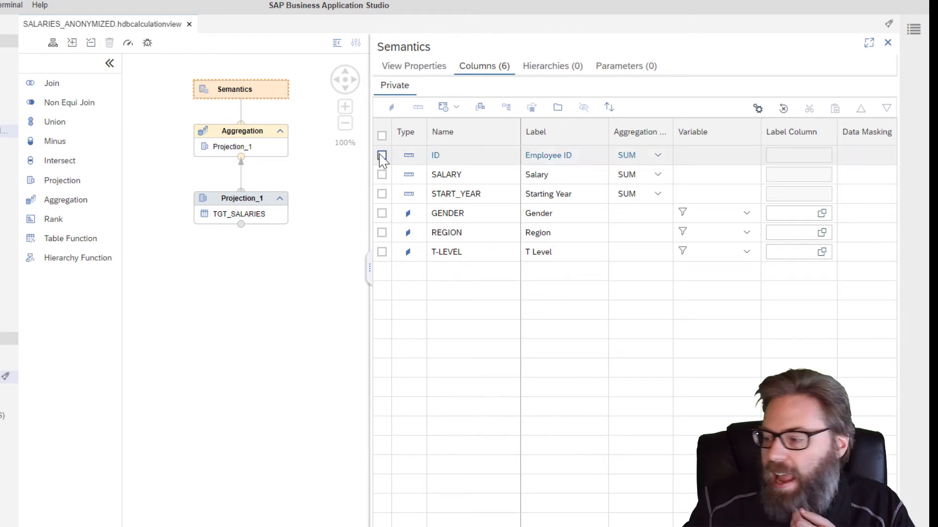
pyautogui.moveTo(382, 155)
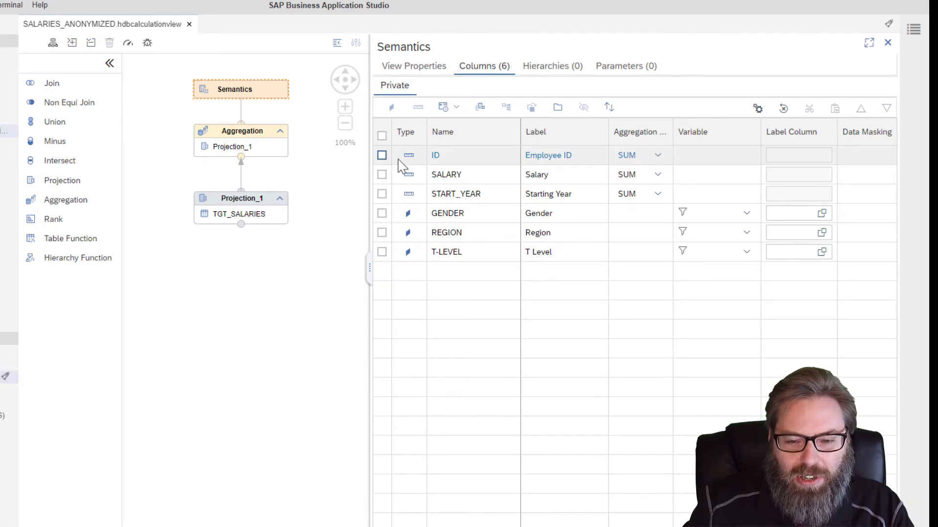
pyautogui.click(446, 174)
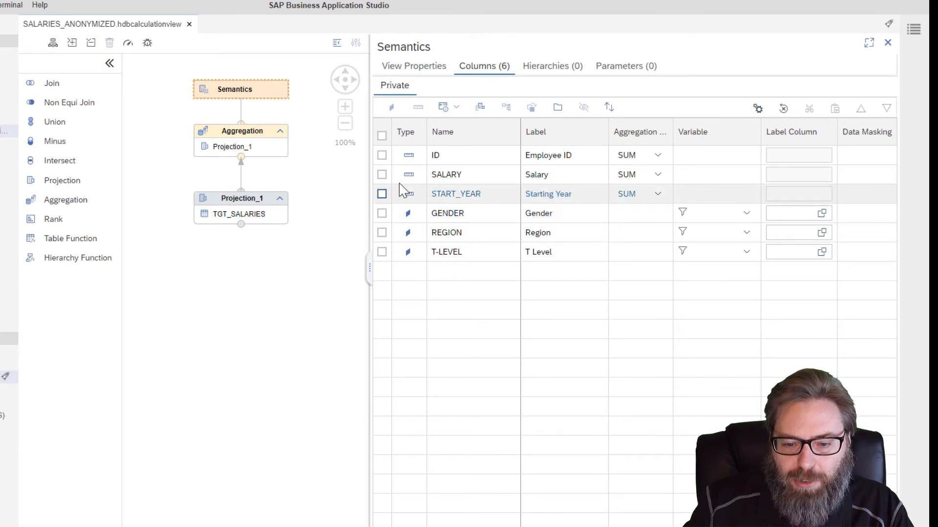
pyautogui.click(381, 155)
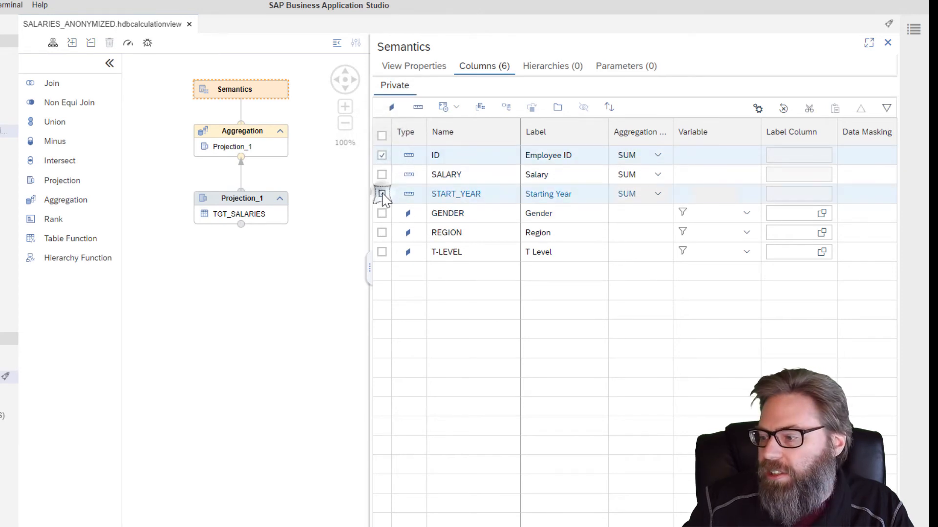
pyautogui.click(382, 193)
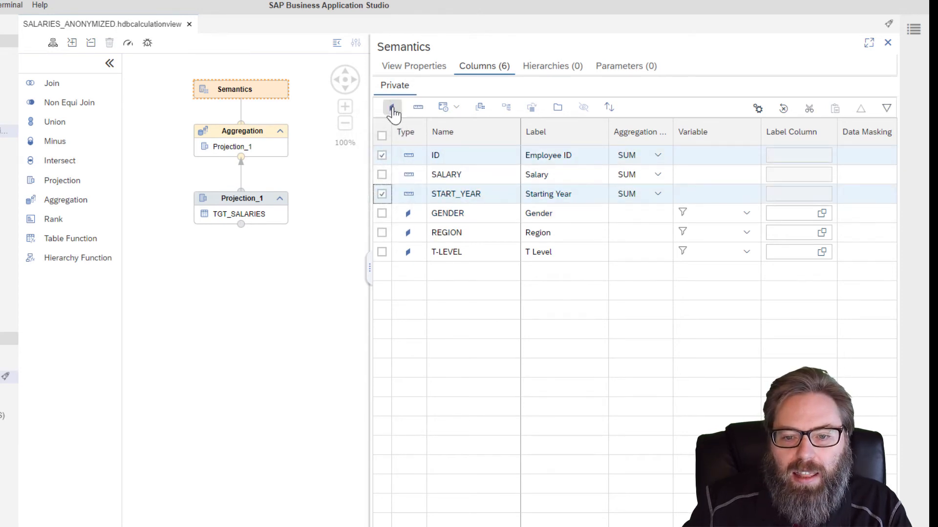
pyautogui.click(394, 107)
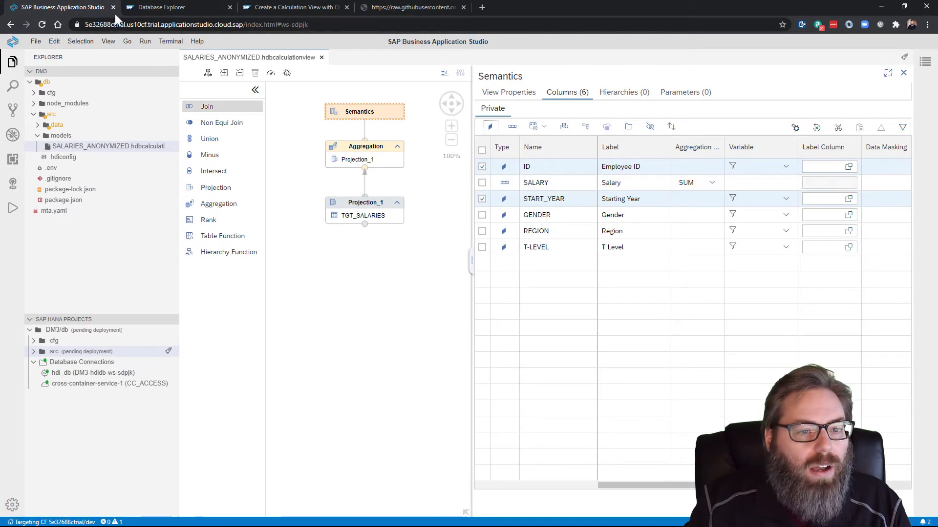
# - Deploy the DM3/db module so SALARIES_ANONYMIZED.hdbcalculationview builds
pyautogui.click(35, 41)
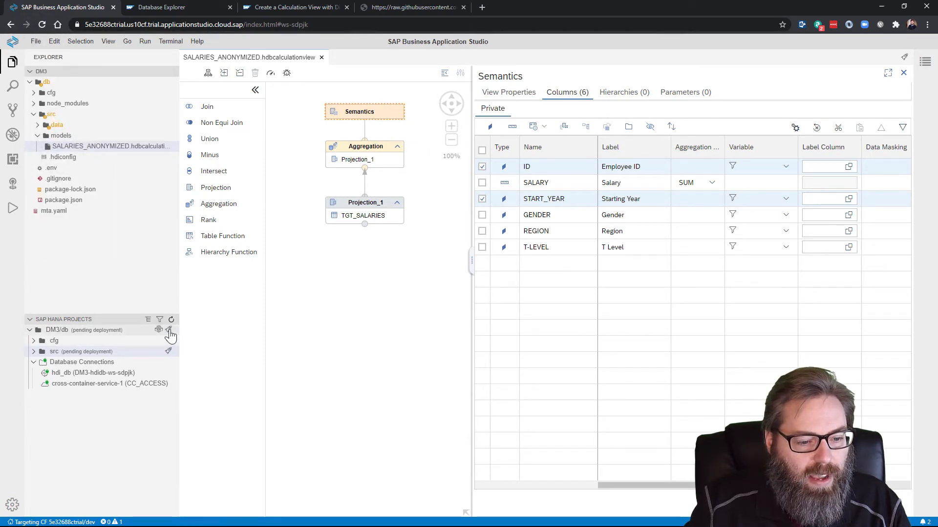
pyautogui.click(170, 330)
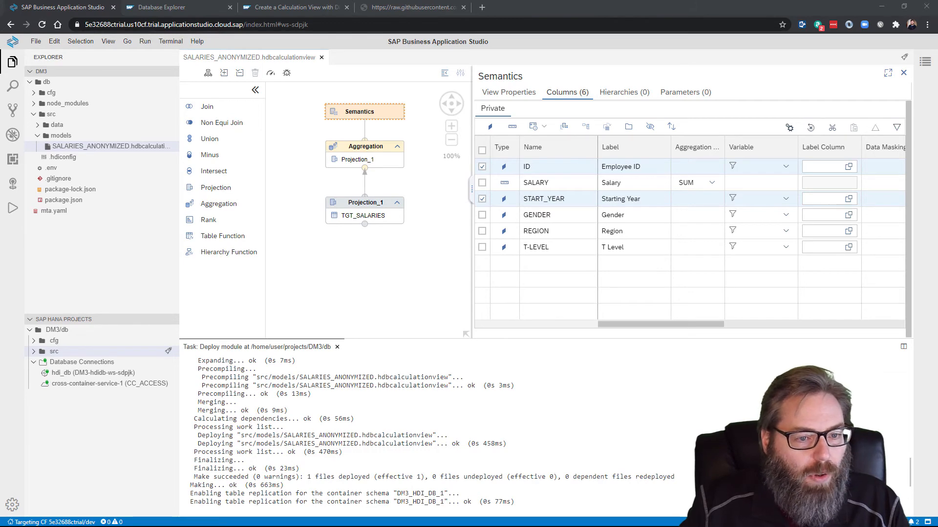
# - Create a new file V_SALARIES.hdbview in the models folder
pyautogui.click(61, 135)
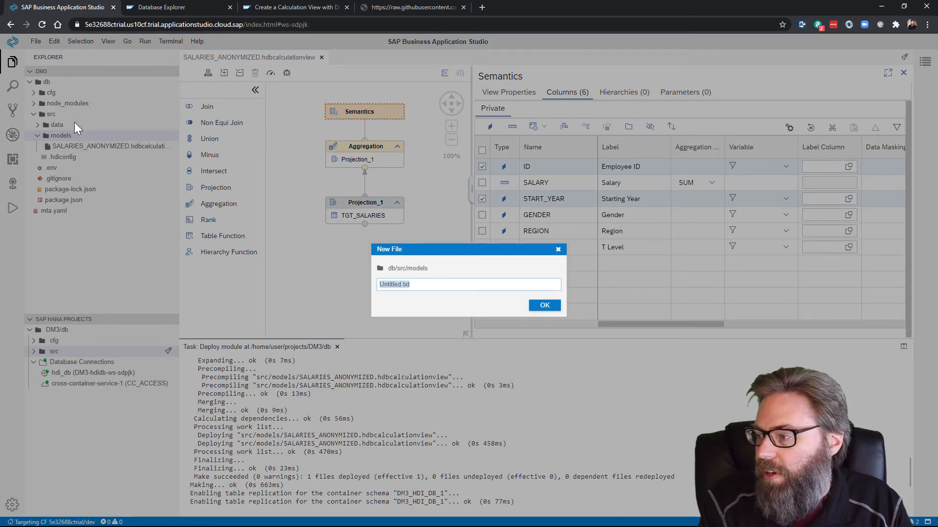
pyautogui.write('V_SAL')
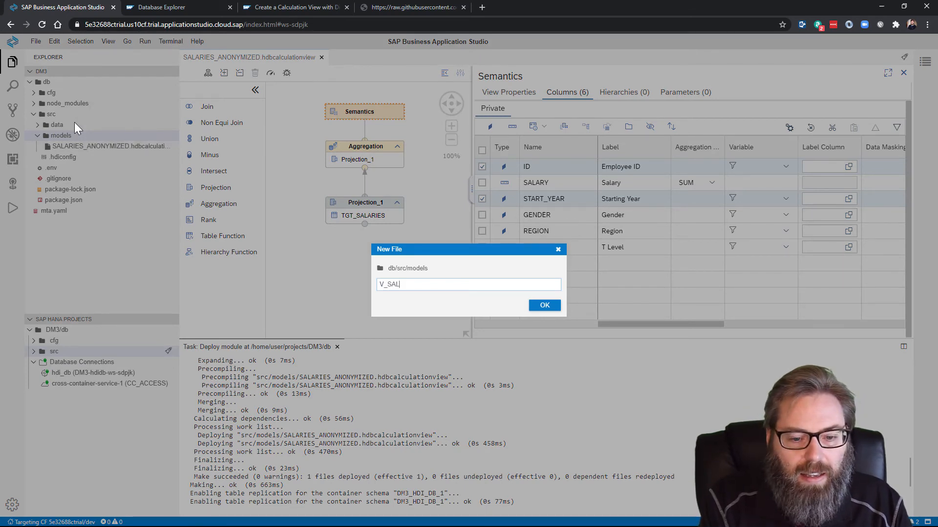
pyautogui.write('ARIES')
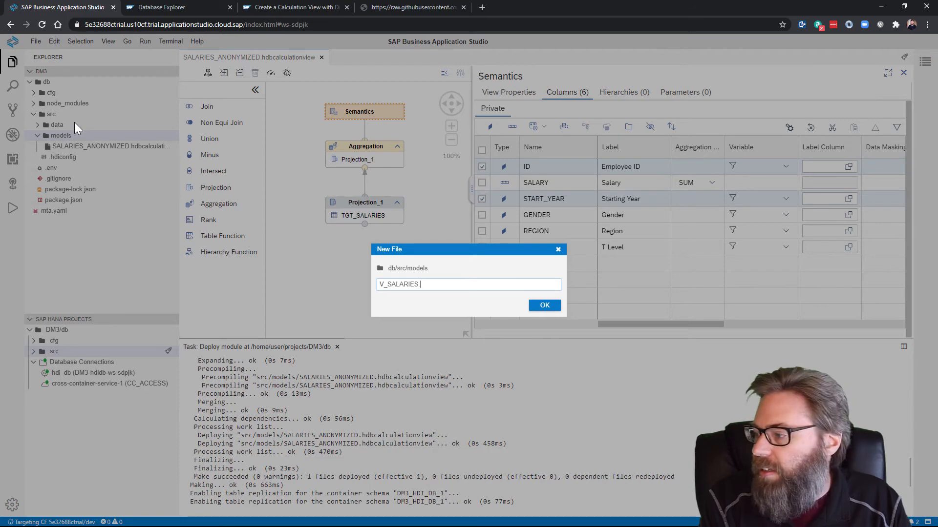
pyautogui.write('.hdbv')
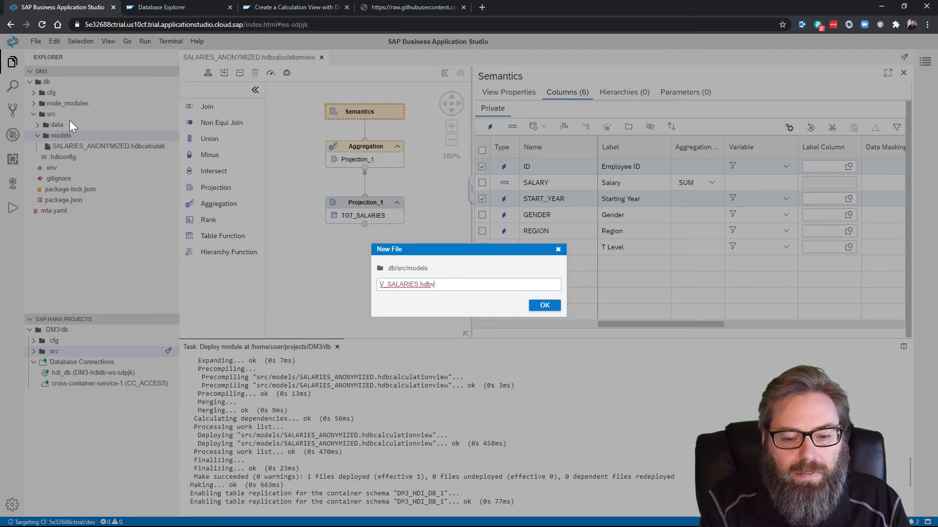
pyautogui.click(544, 305)
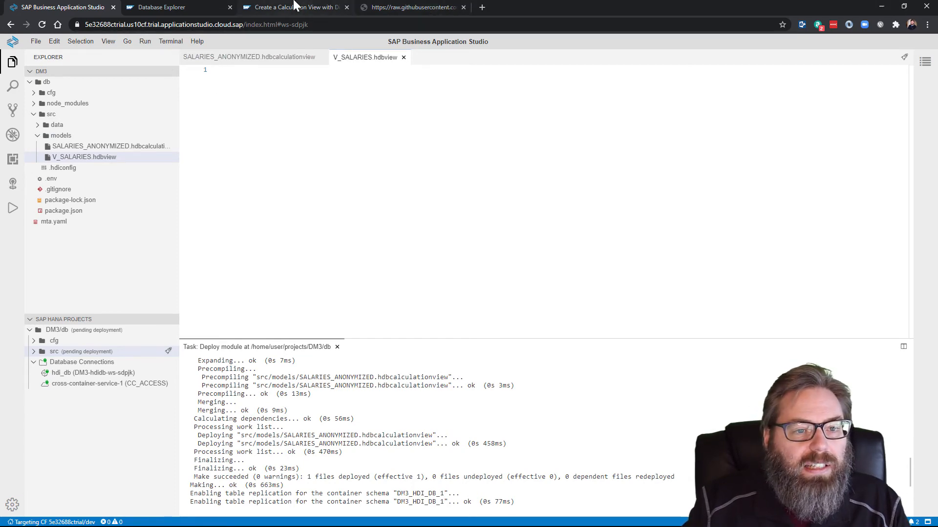
# - Copy the V_SALARIES SQL definition from the tutorial page
pyautogui.click(293, 7)
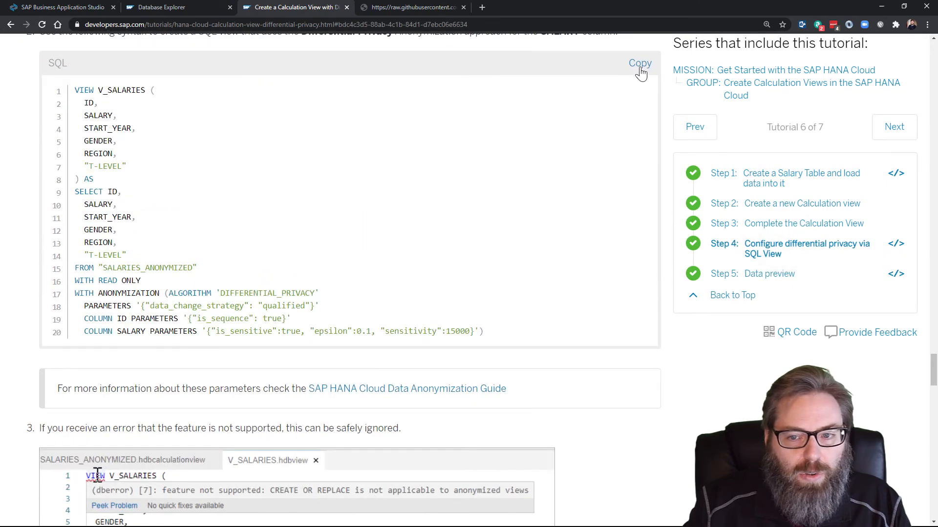
pyautogui.click(53, 7)
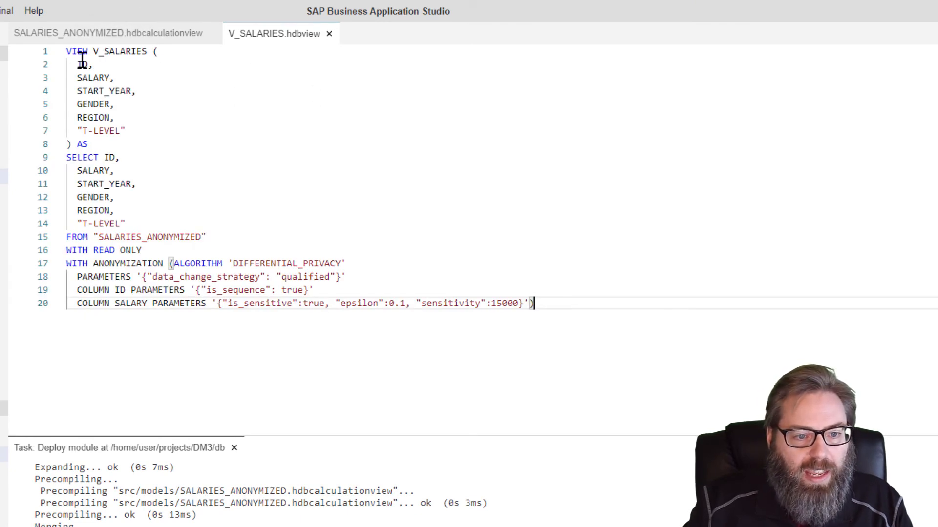
# - Review the view's SALARIES_ANONYMIZED source and differential-privacy anonymization on SALARY
pyautogui.moveTo(78, 65); pyautogui.dragTo(126, 130)
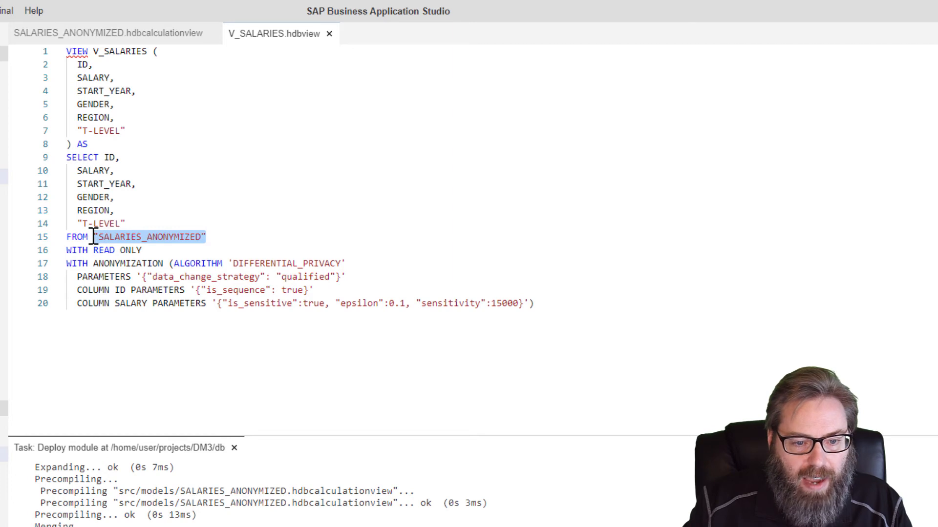
pyautogui.moveTo(241, 164)
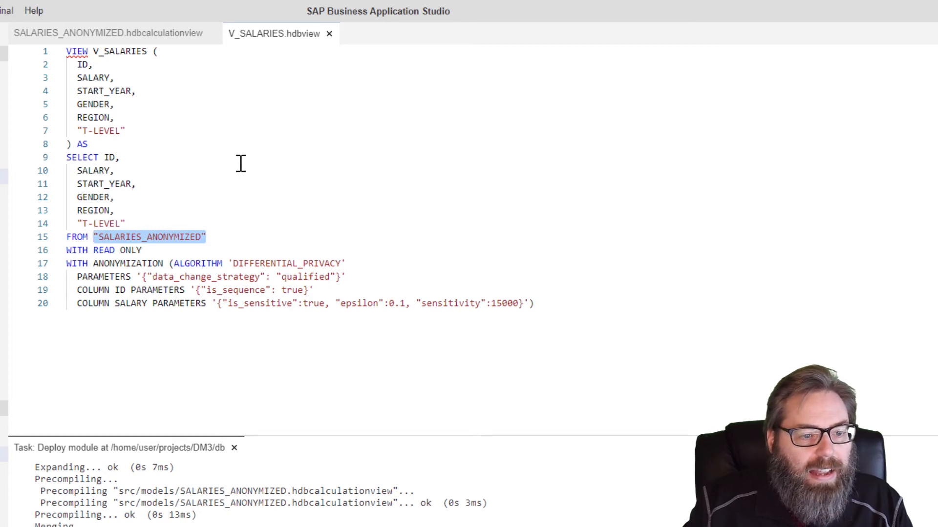
pyautogui.moveTo(307, 193)
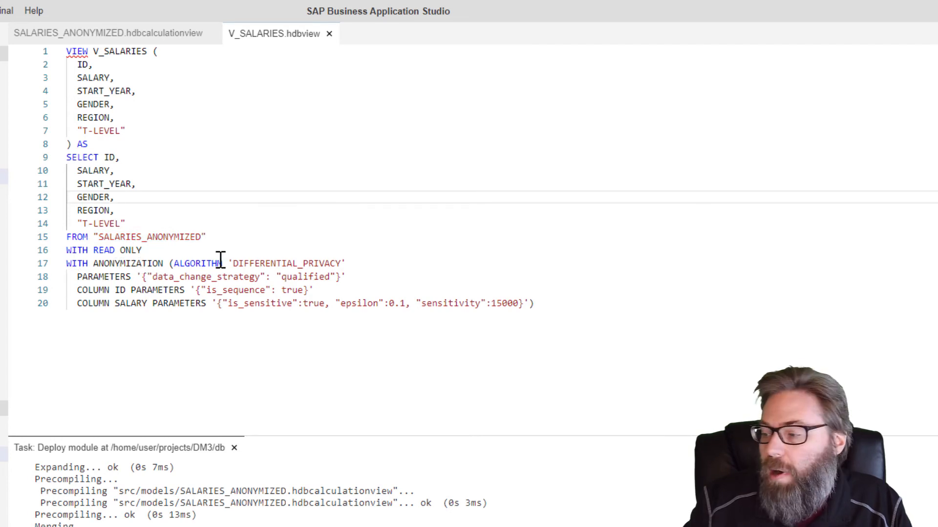
pyautogui.moveTo(225, 253)
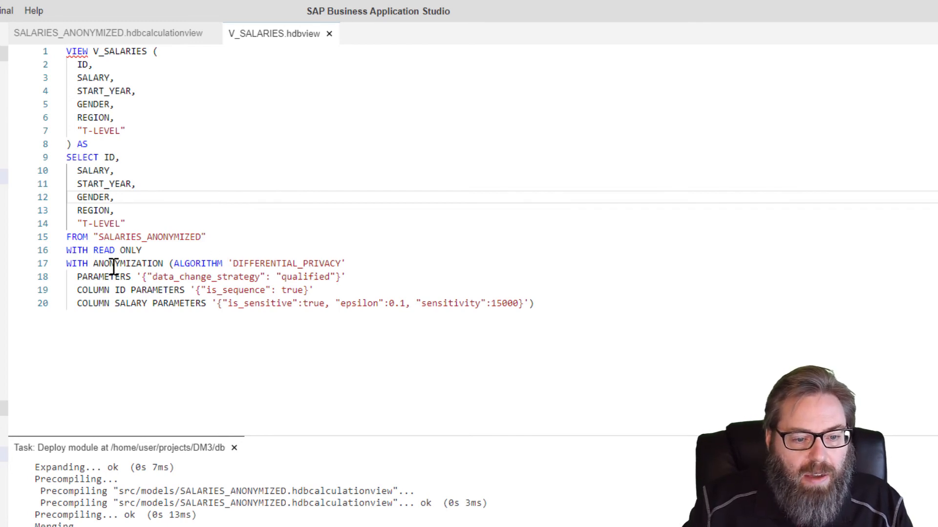
pyautogui.moveTo(112, 290)
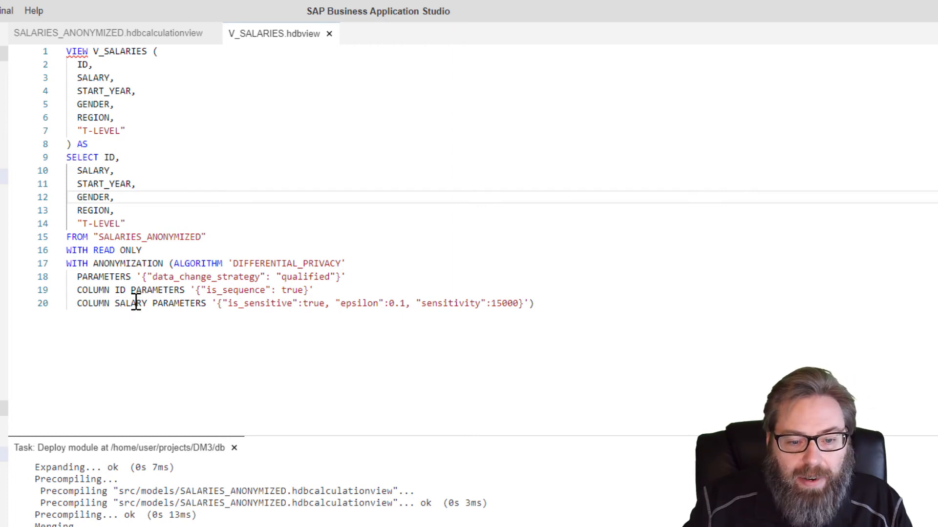
pyautogui.click(335, 302)
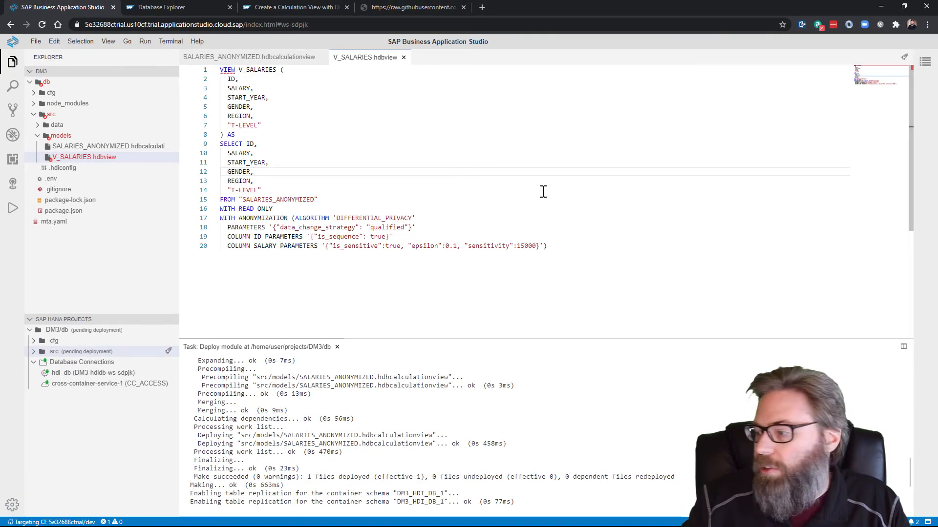
pyautogui.moveTo(569, 188)
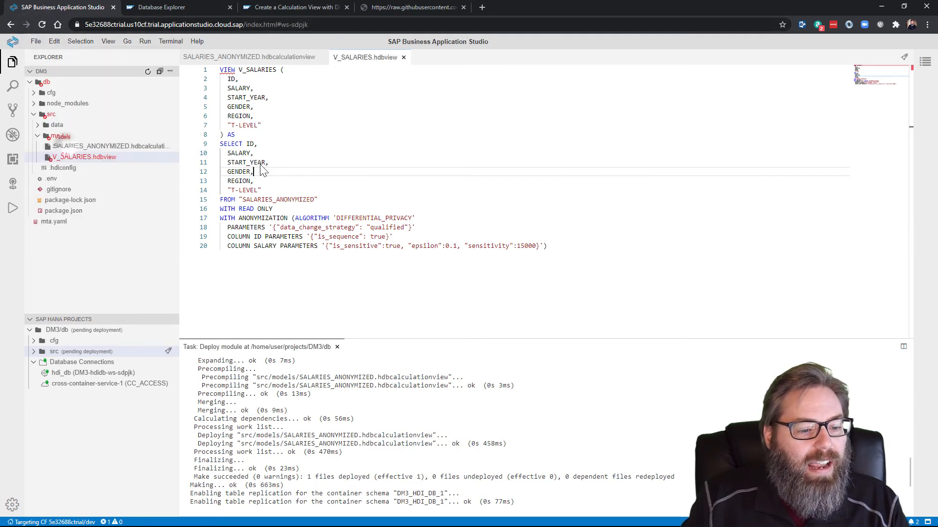
pyautogui.moveTo(170, 332)
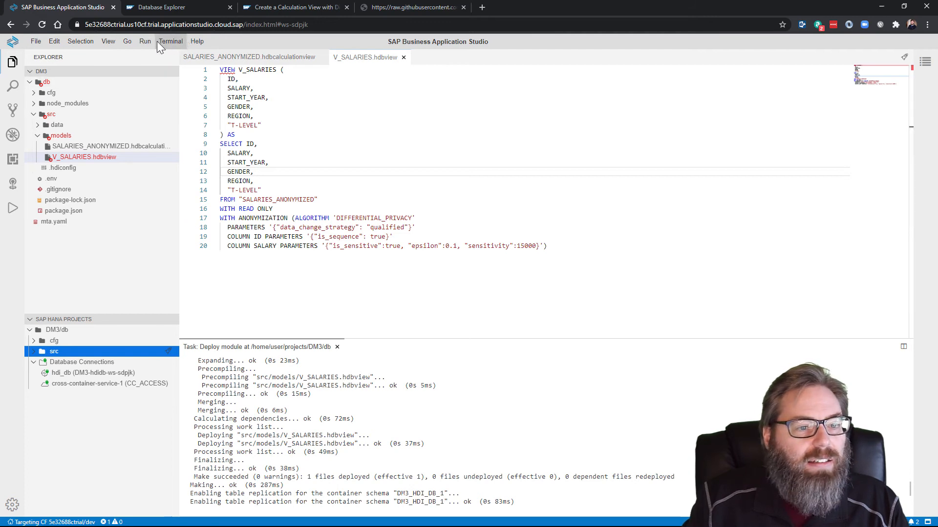
# - Show the Problems panel, which reports no problems detected
pyautogui.click(108, 41)
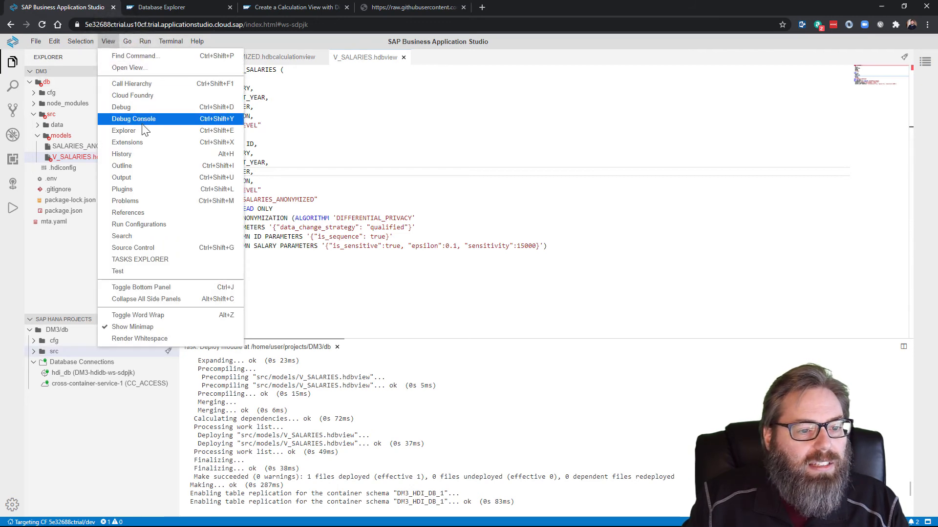
pyautogui.moveTo(143, 200)
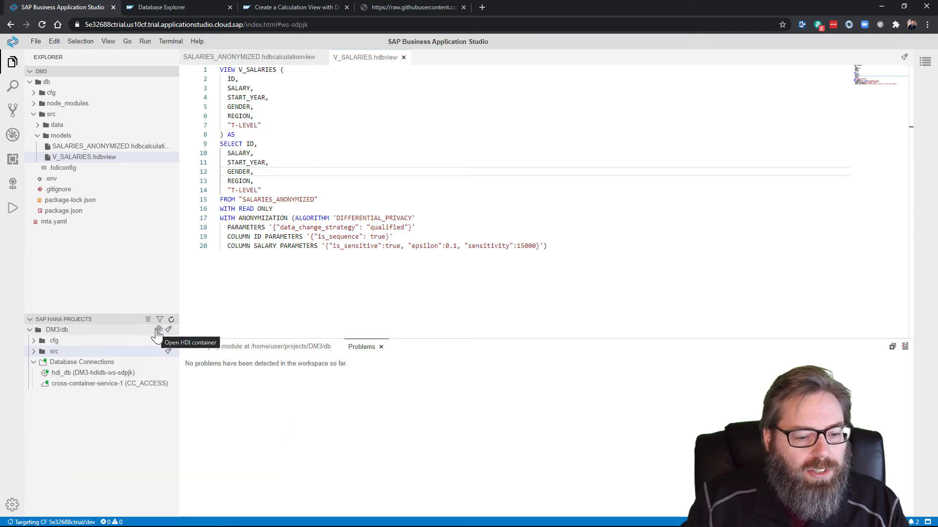
# - Open a SQL console on the DM3 HDI container database in Database Explorer
pyautogui.click(158, 330)
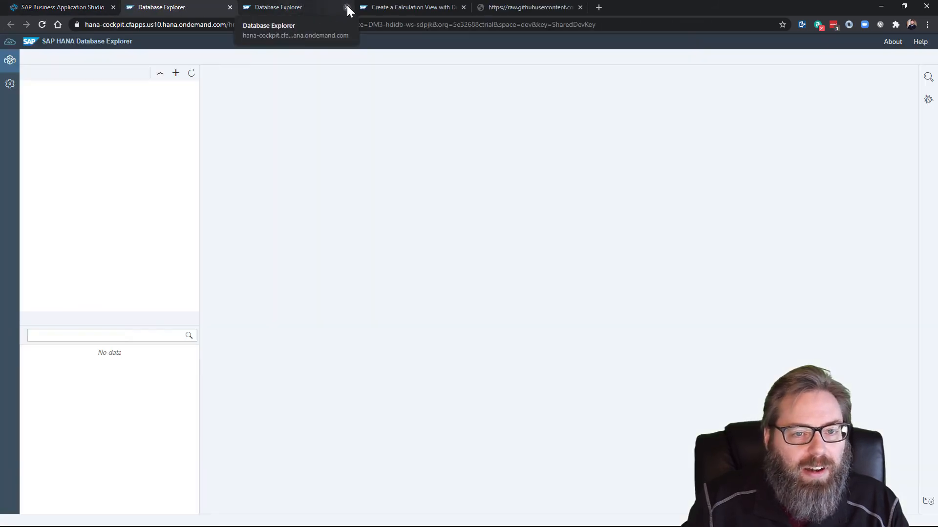
pyautogui.click(346, 6)
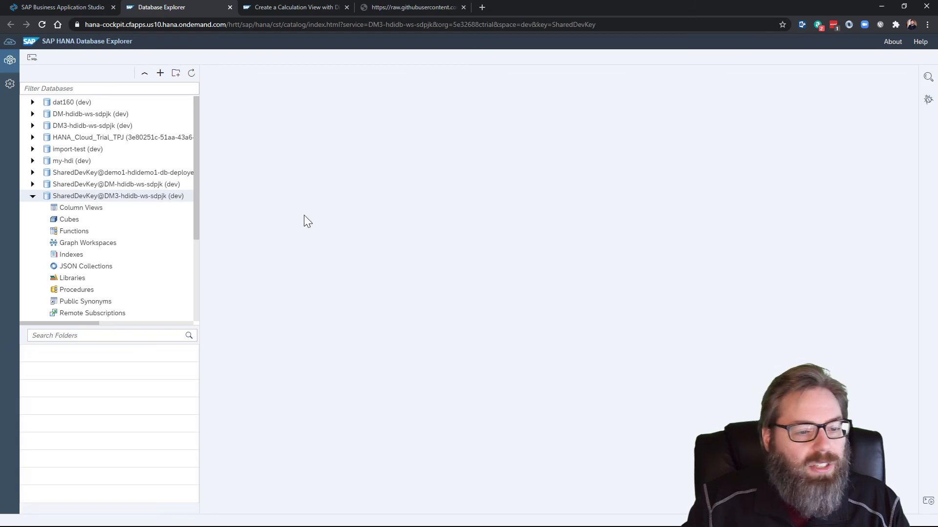
pyautogui.rightClick(118, 195)
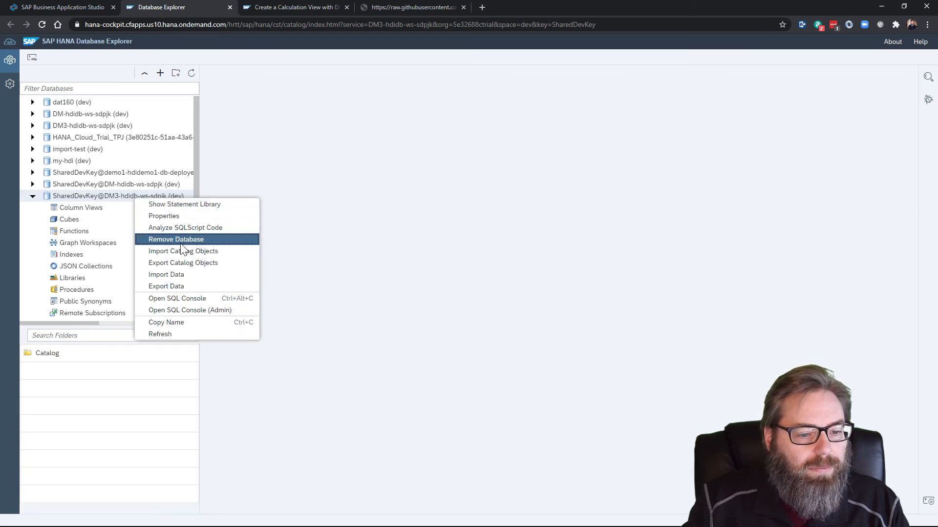
pyautogui.click(176, 299)
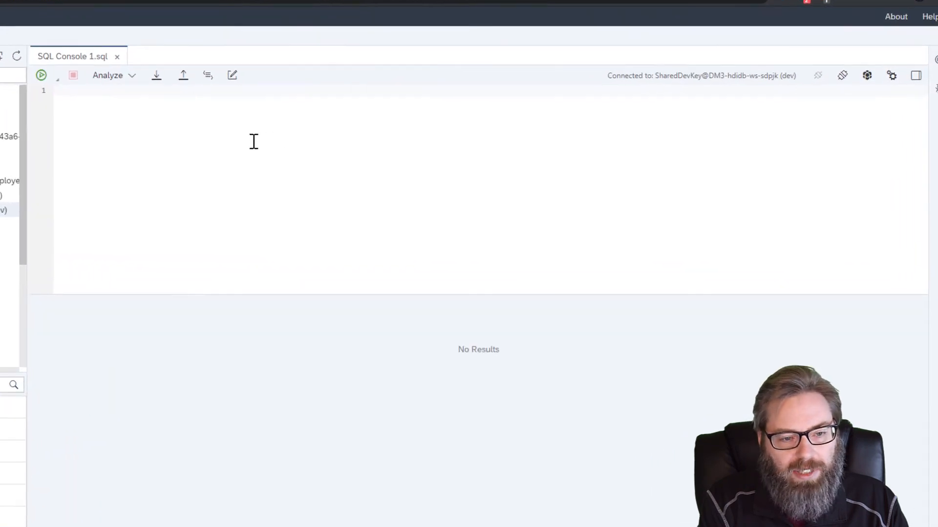
# - Run 'refresh view V_SALARIES anonymization' in the console
pyautogui.write('resh')
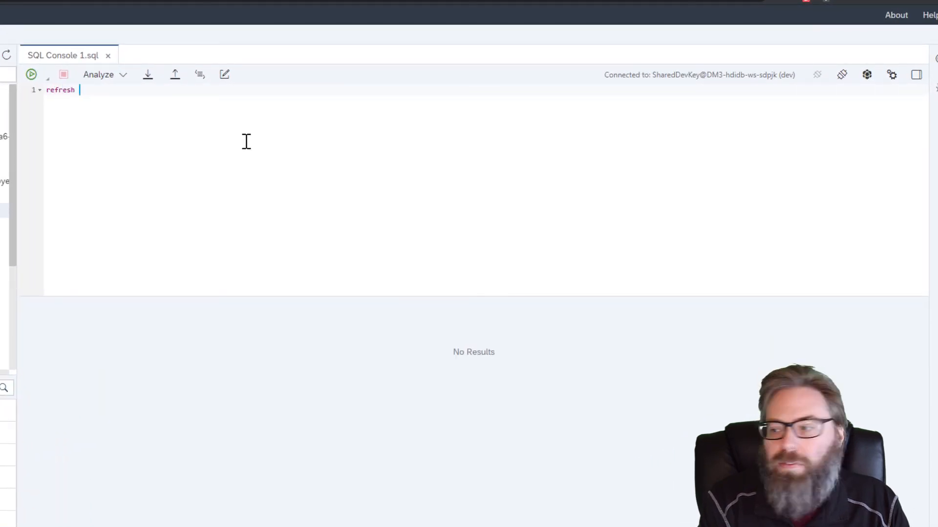
pyautogui.write('view V_')
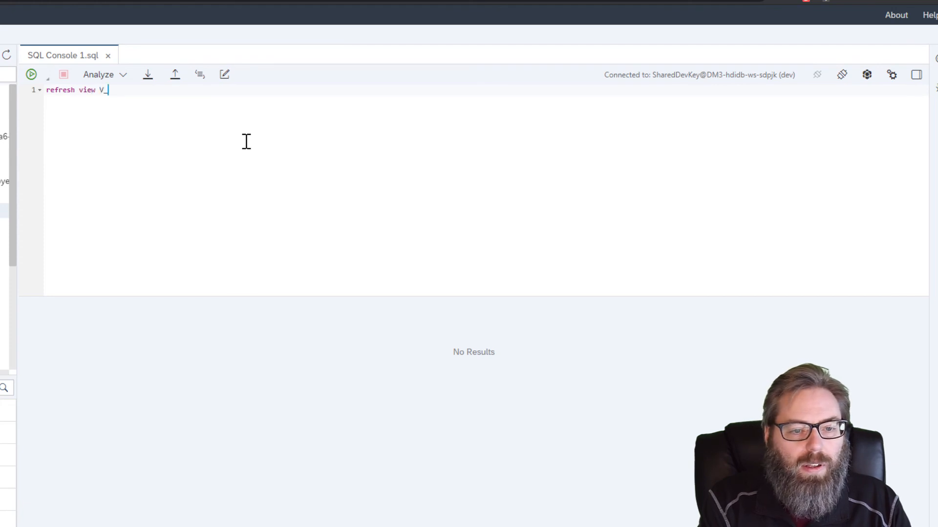
pyautogui.write('SA')
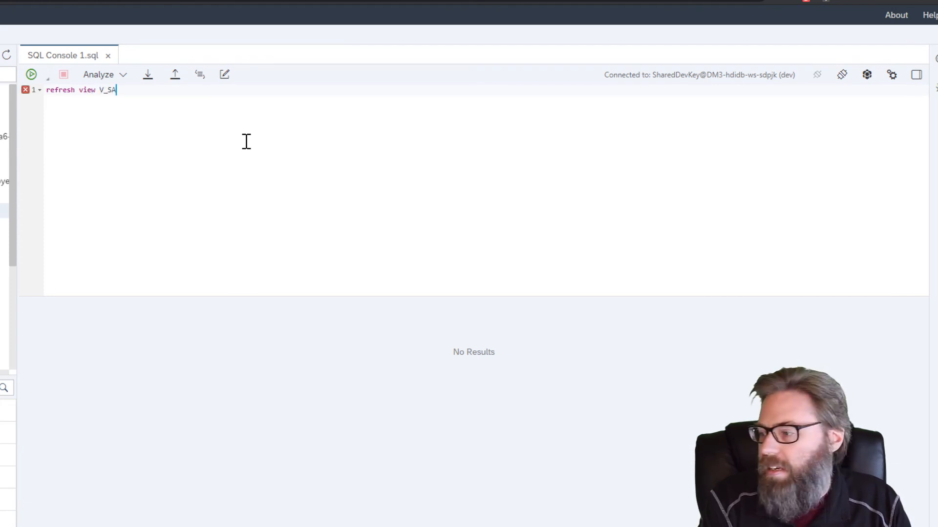
pyautogui.write('LARIES')
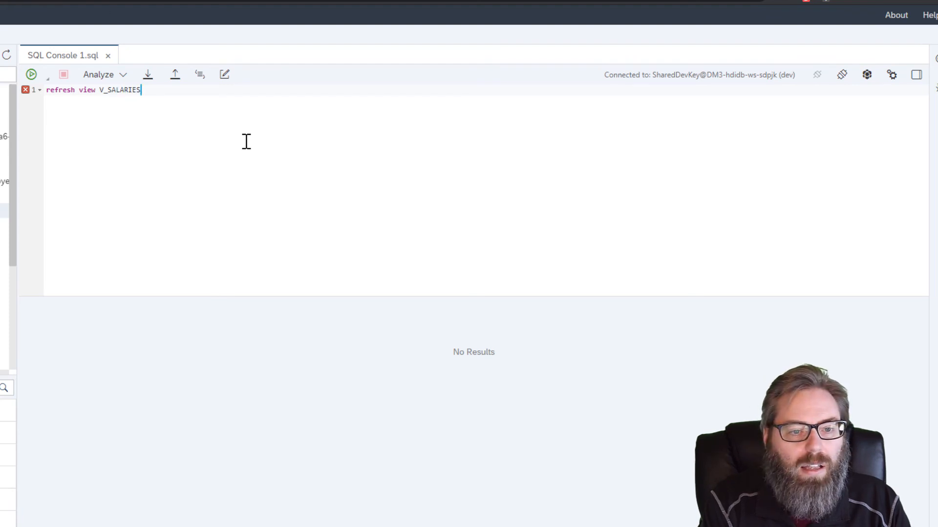
pyautogui.write('anony')
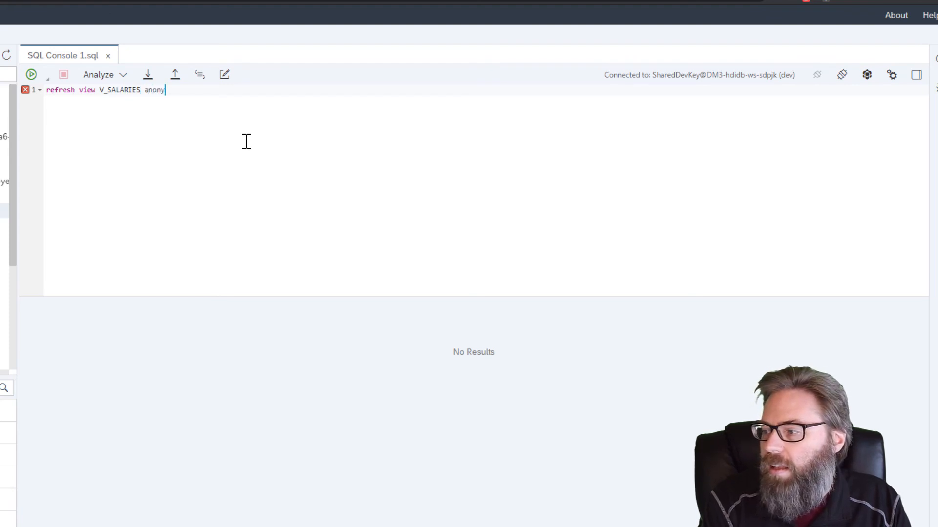
pyautogui.write("mization''")
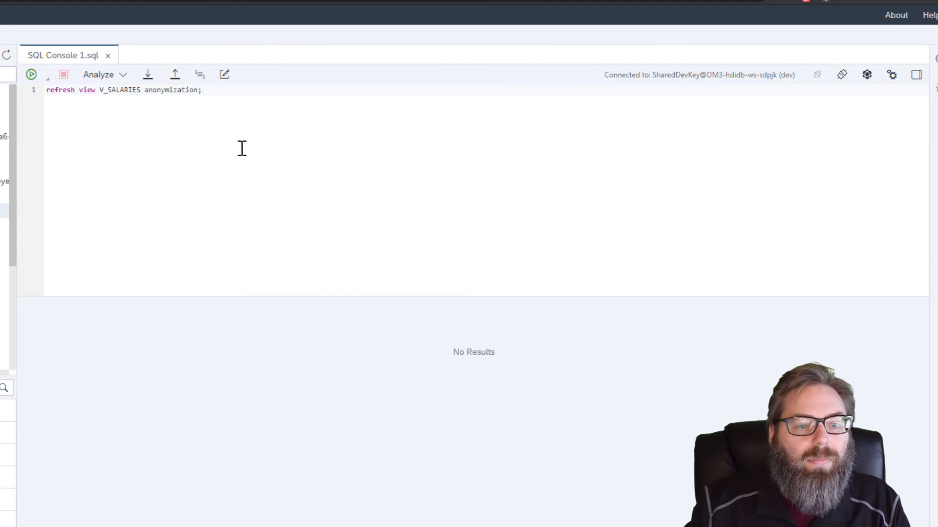
pyautogui.click(30, 75)
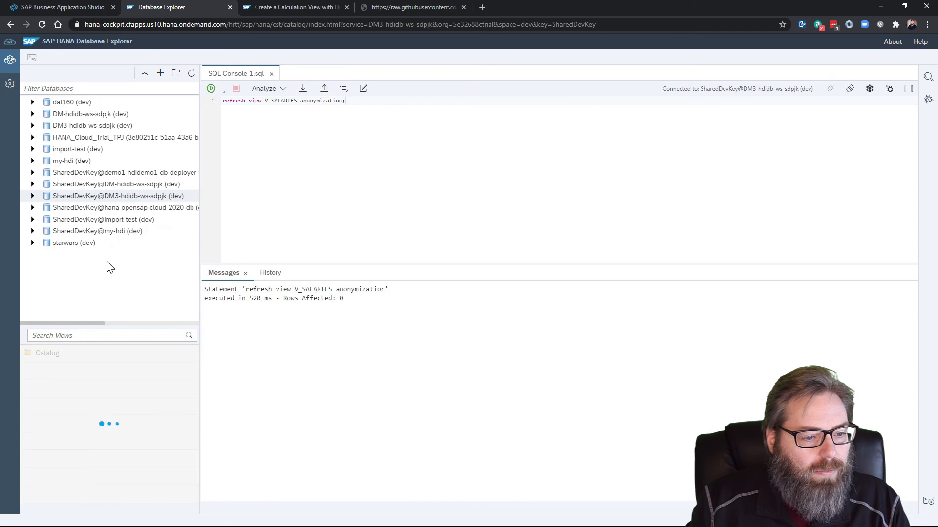
# - Show the V_SALARIES view's anonymized salary rows from the DM3 container's Views list
pyautogui.click(32, 195)
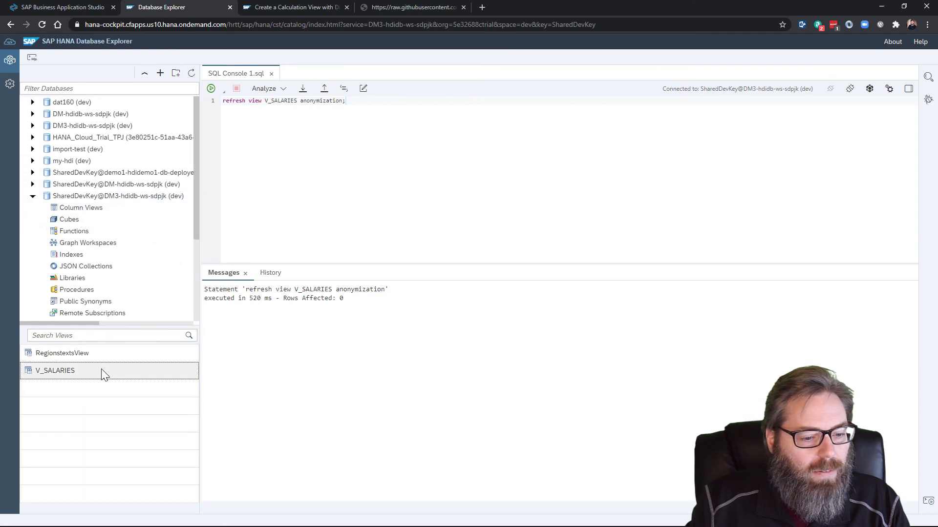
pyautogui.rightClick(54, 370)
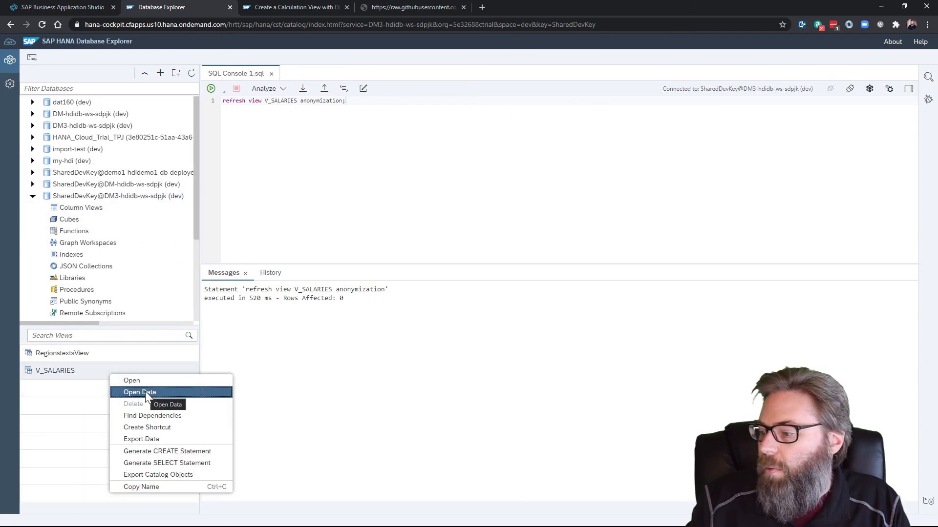
pyautogui.click(139, 392)
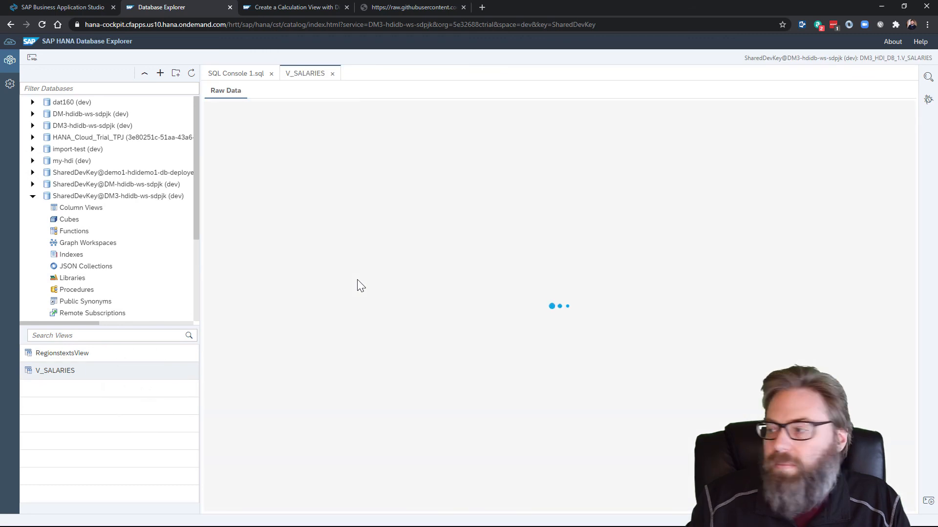
pyautogui.moveTo(359, 285)
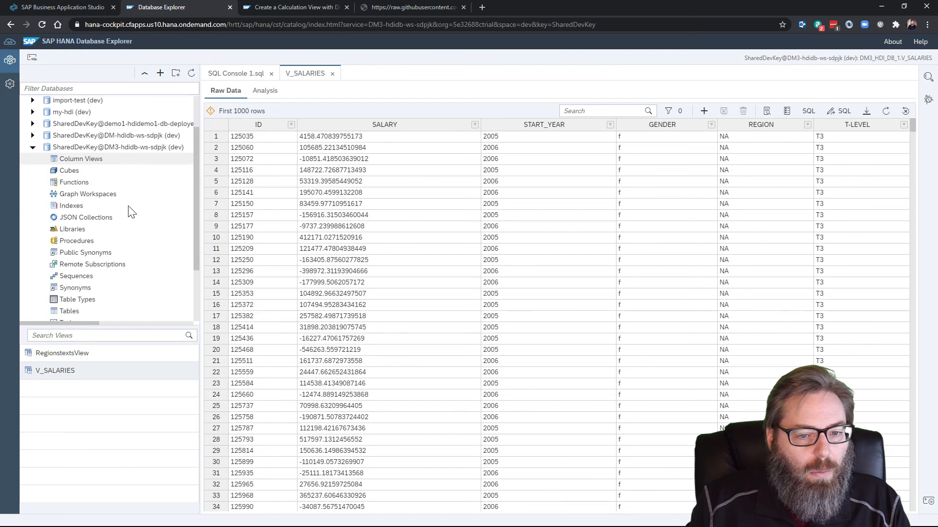
pyautogui.moveTo(320, 145)
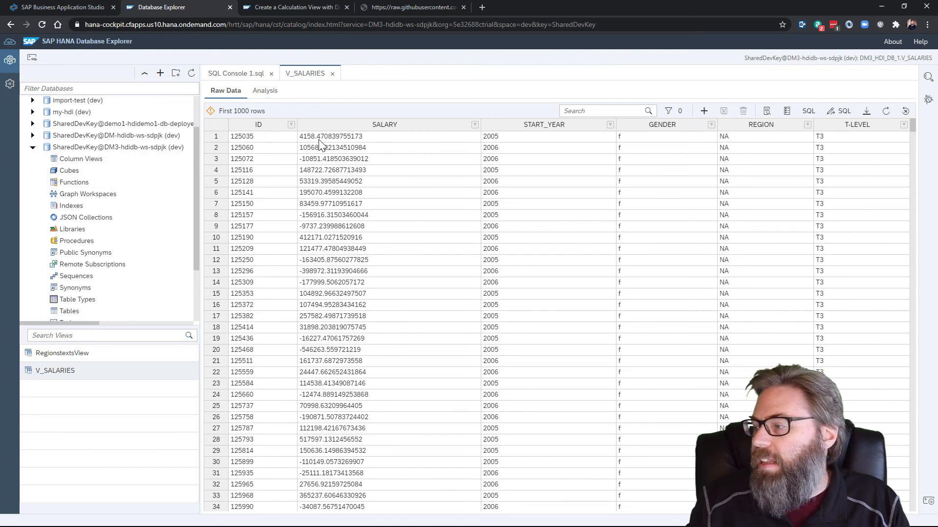